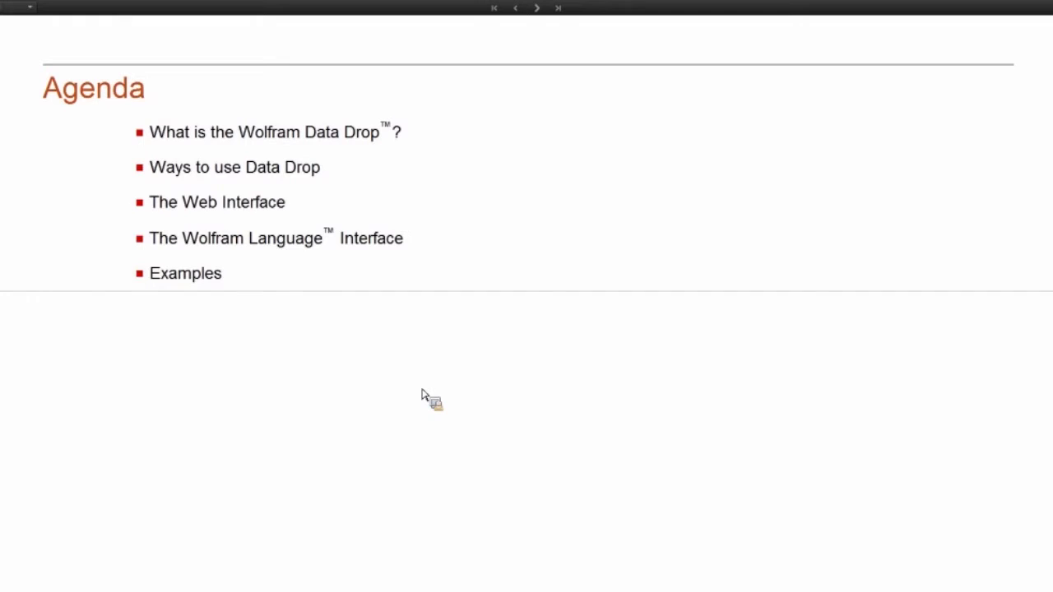
Advance from the Agenda to the 'What is the Wolfram Data Drop?' slide
click(536, 7)
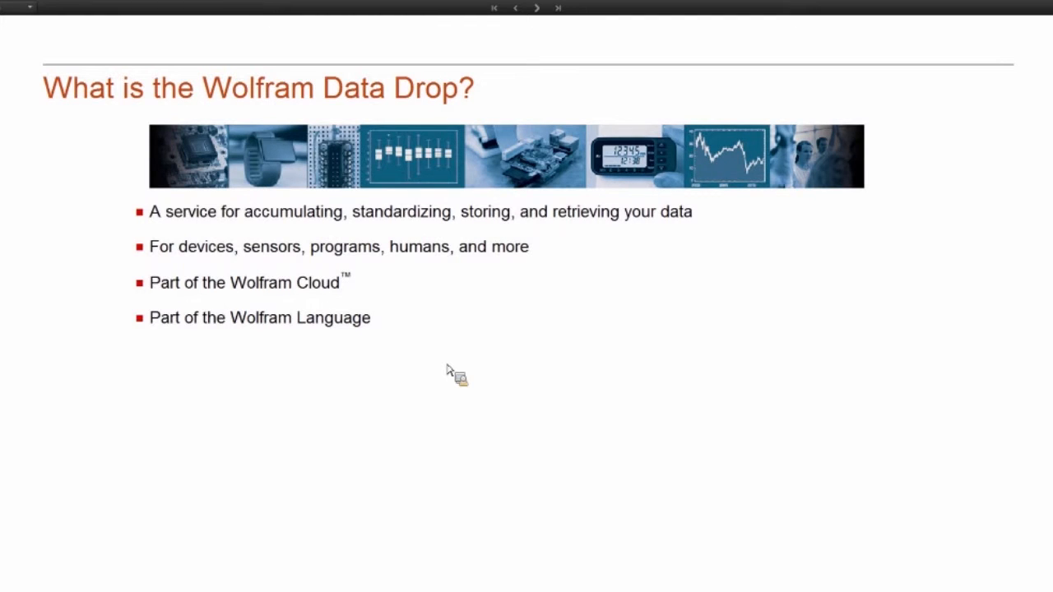
mouse_move(553, 335)
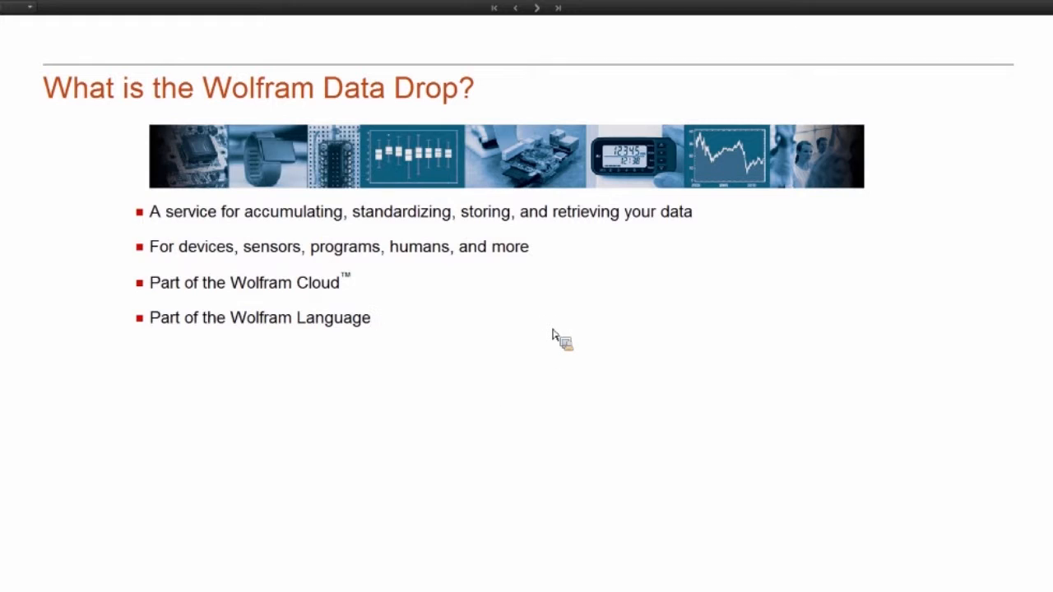
Advance to the Databins slide on unique IDs, ownership, permissions and semantics
click(536, 8)
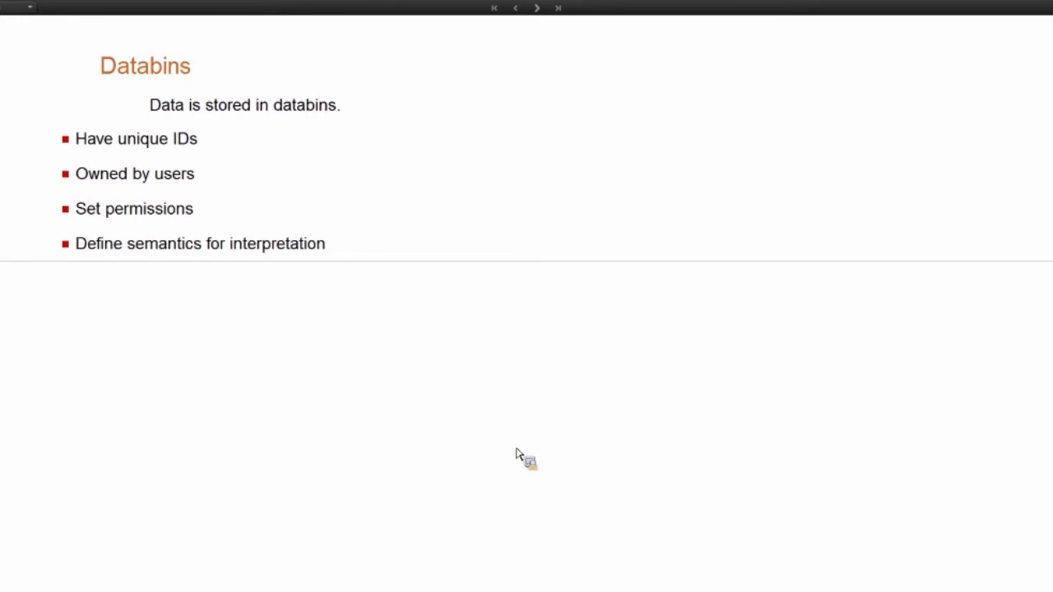
Advance to the Ways to Use Data Drop slide covering web, Twitter and email
click(536, 7)
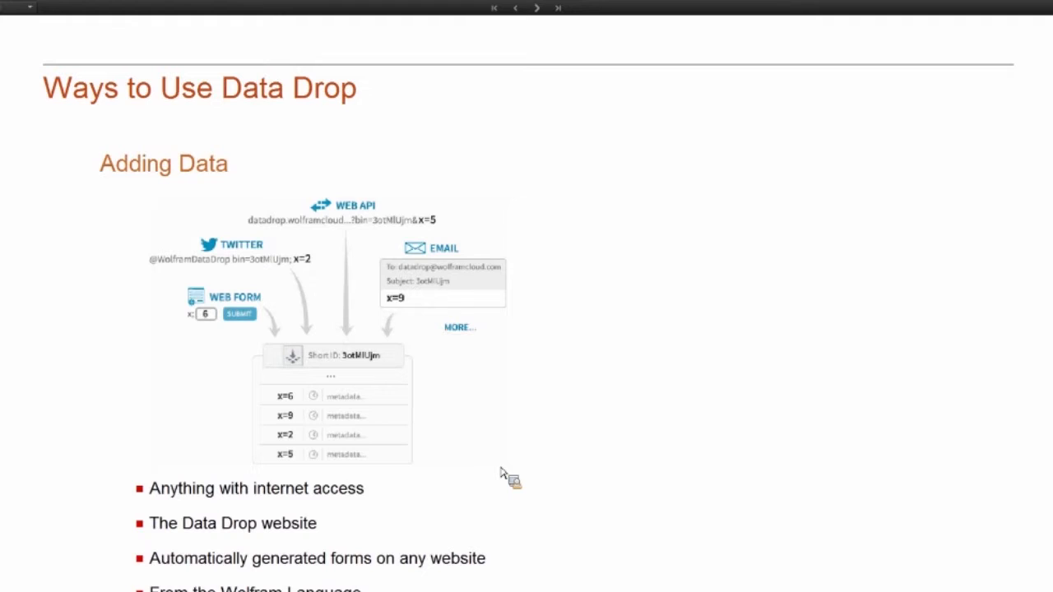
mouse_move(617, 568)
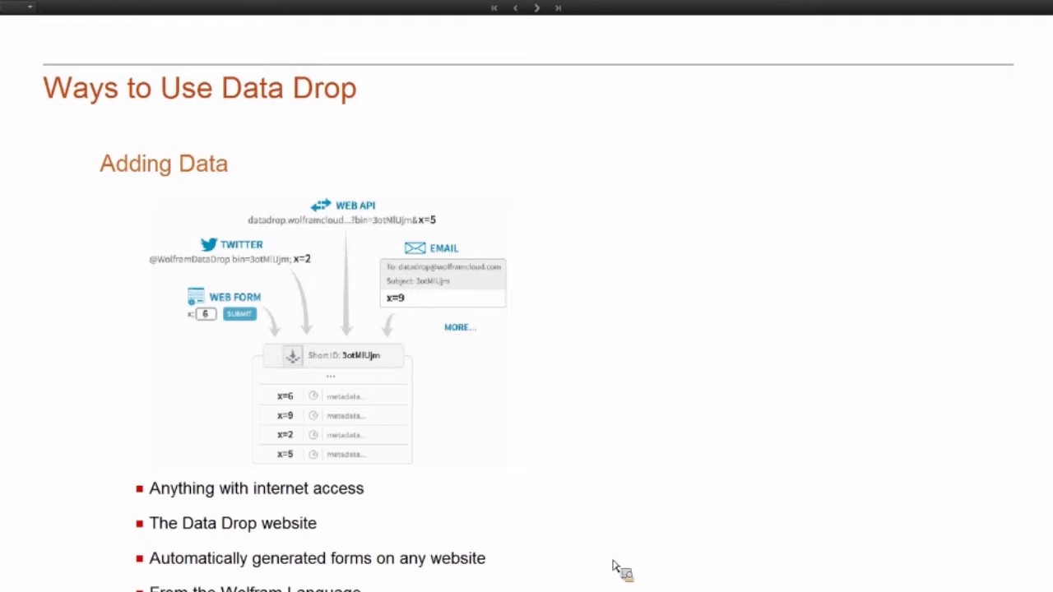
Advance to the Accessing Data slide showing the databin date plot
click(537, 9)
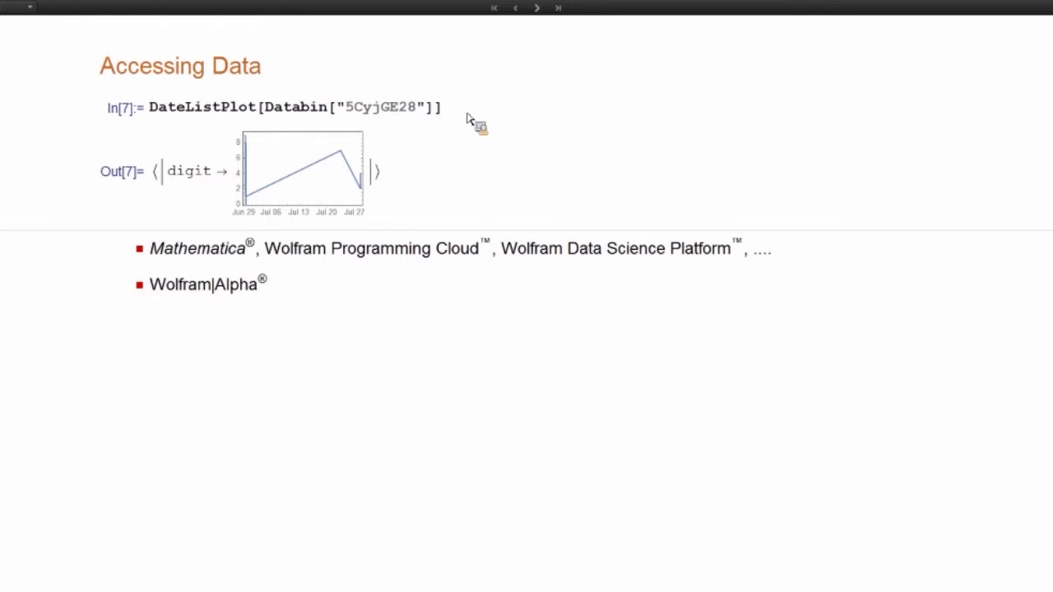
mouse_move(297, 208)
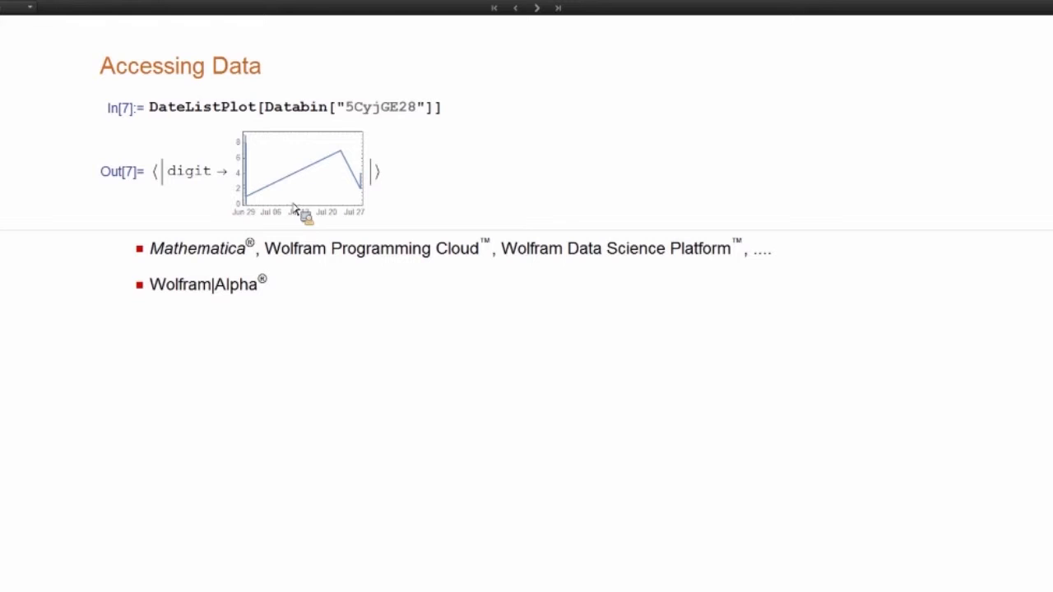
mouse_move(306, 204)
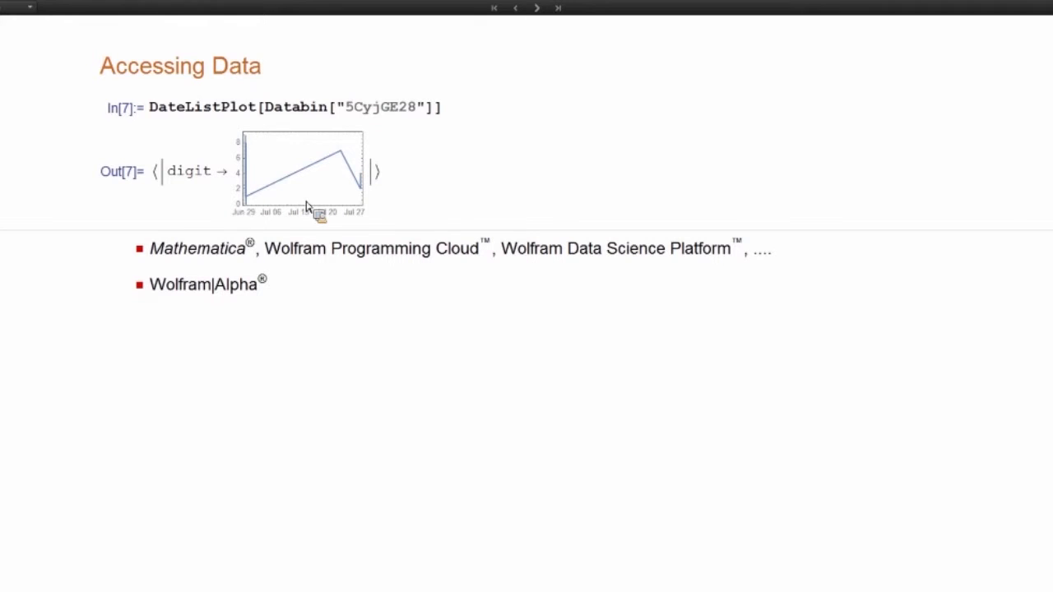
mouse_move(379, 292)
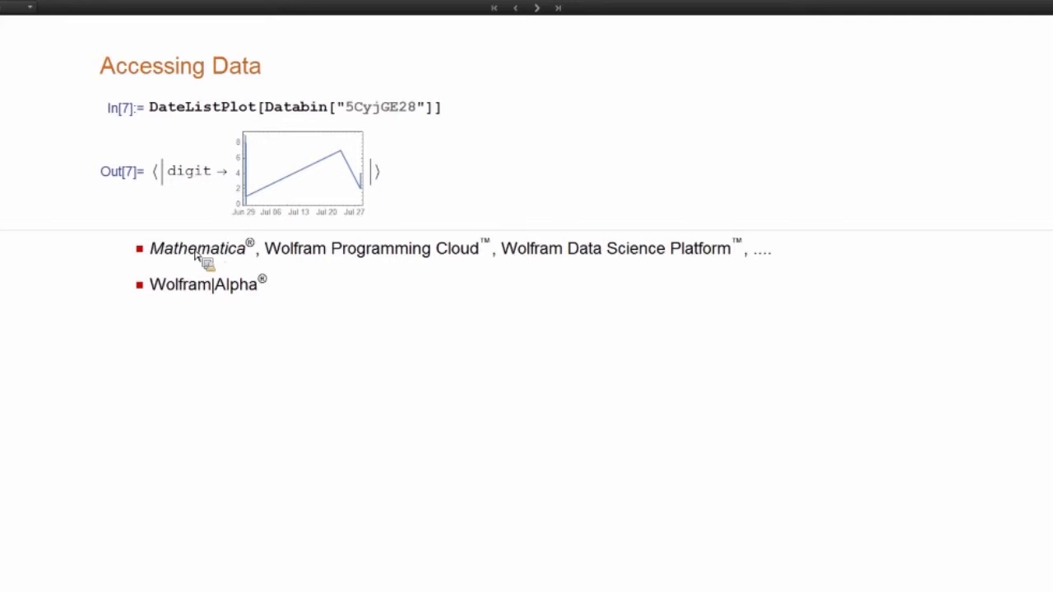
mouse_move(212, 262)
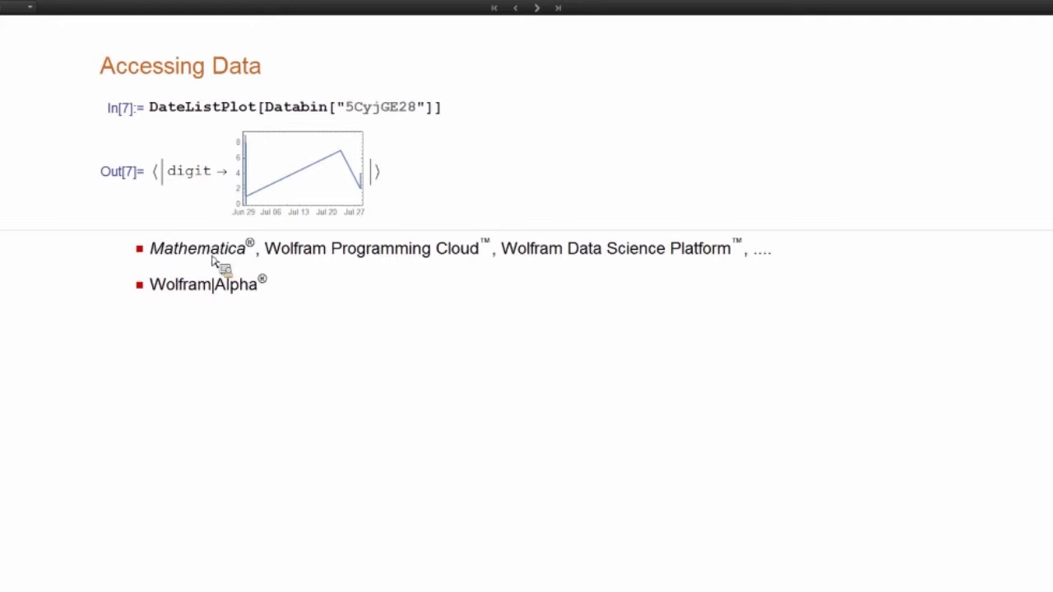
mouse_move(451, 286)
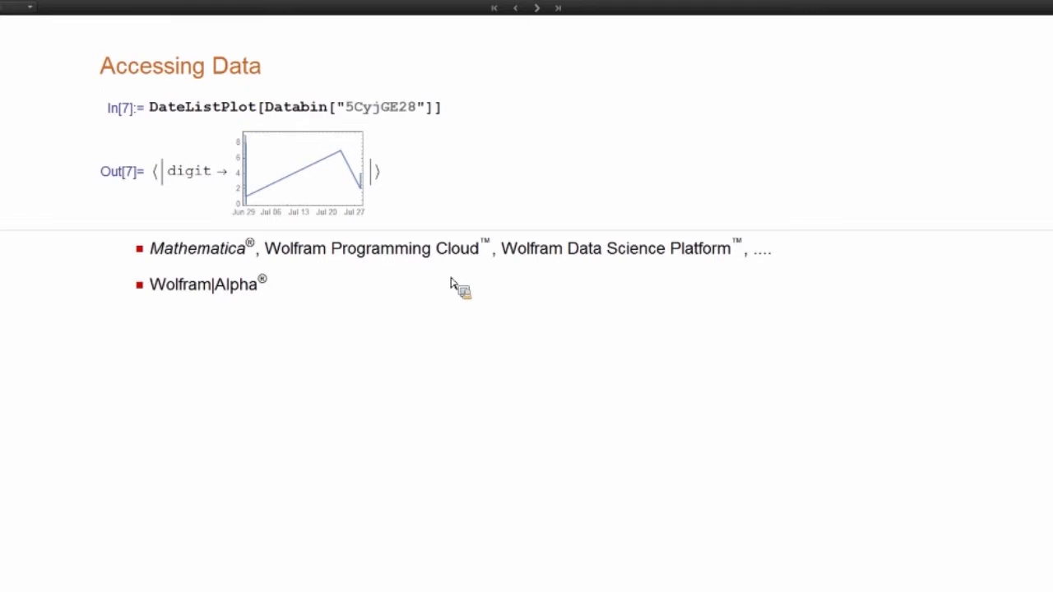
mouse_move(319, 366)
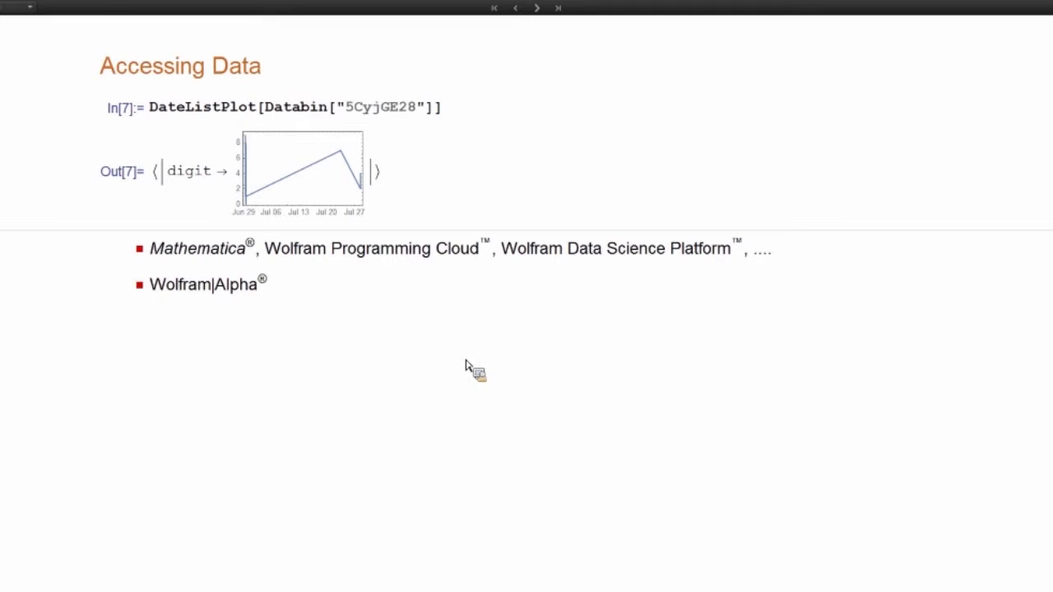
mouse_move(570, 237)
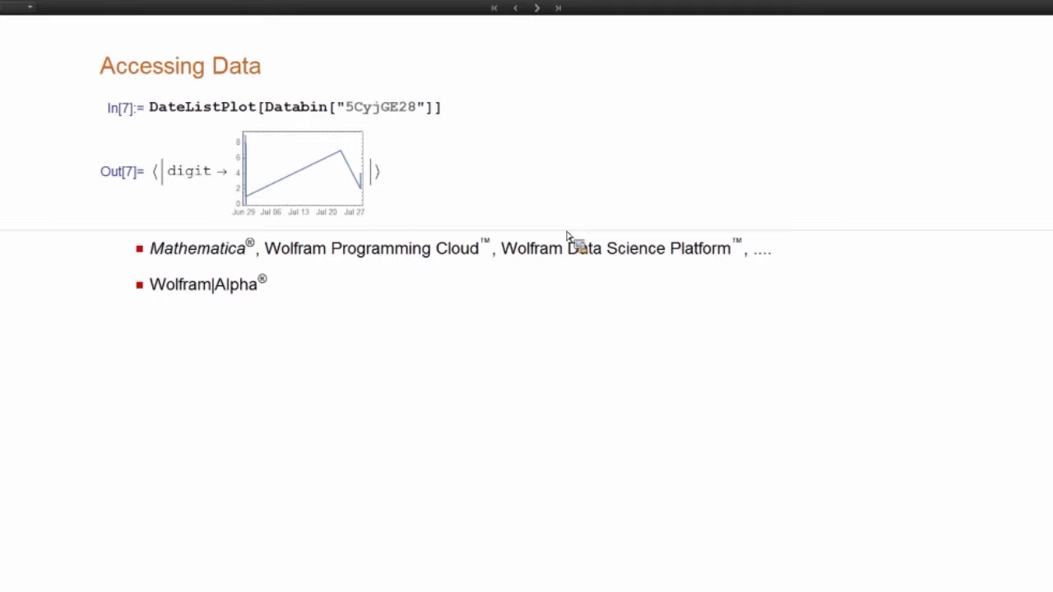
Advance to the Data Drop Website slide with its SystemOpen command
click(537, 9)
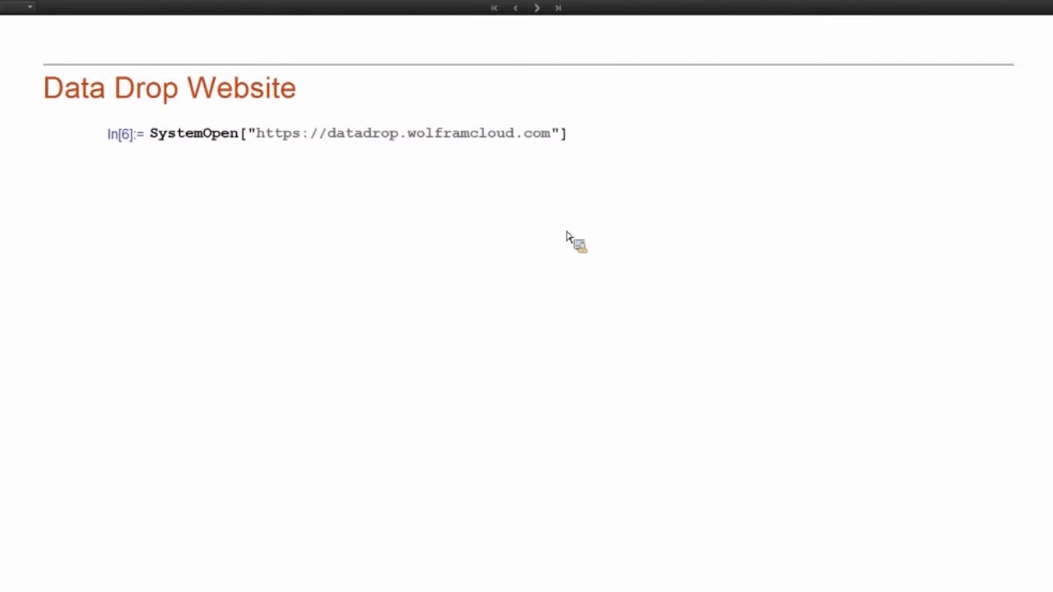
mouse_move(564, 213)
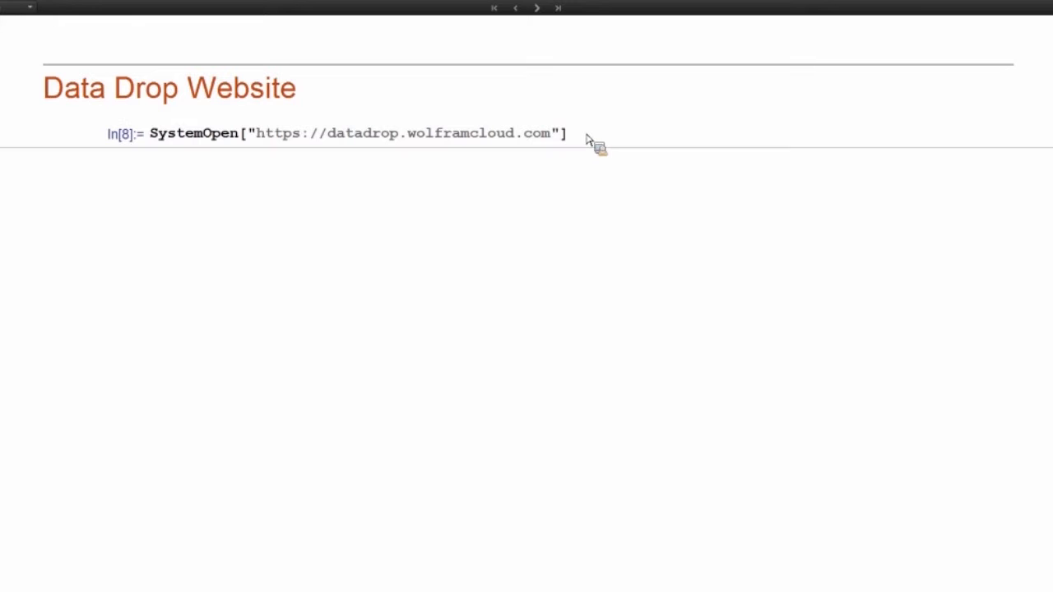
mouse_move(498, 572)
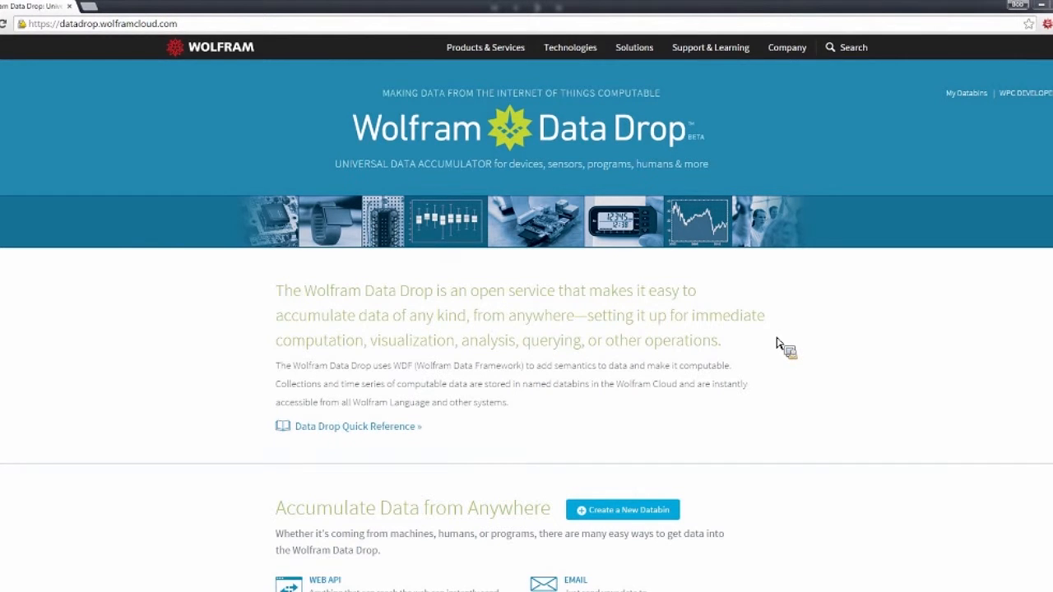
mouse_move(189, 500)
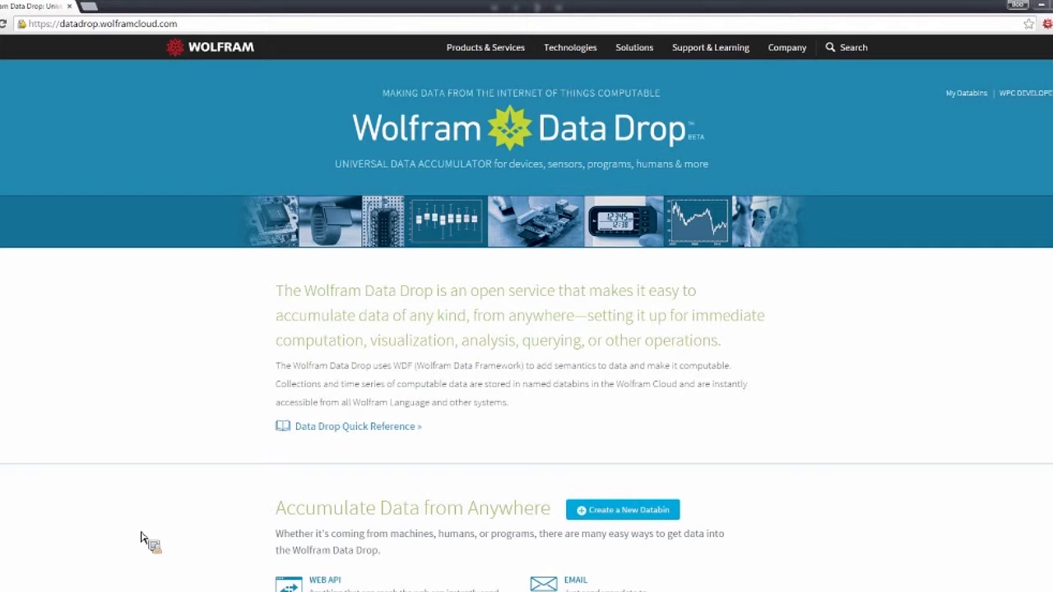
mouse_move(175, 521)
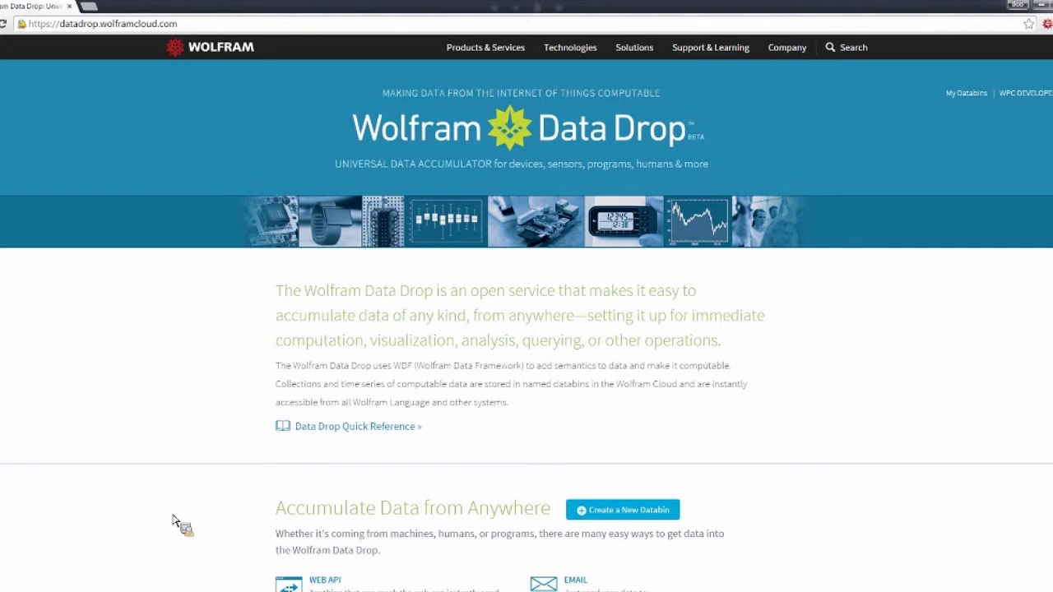
scroll(down, 3)
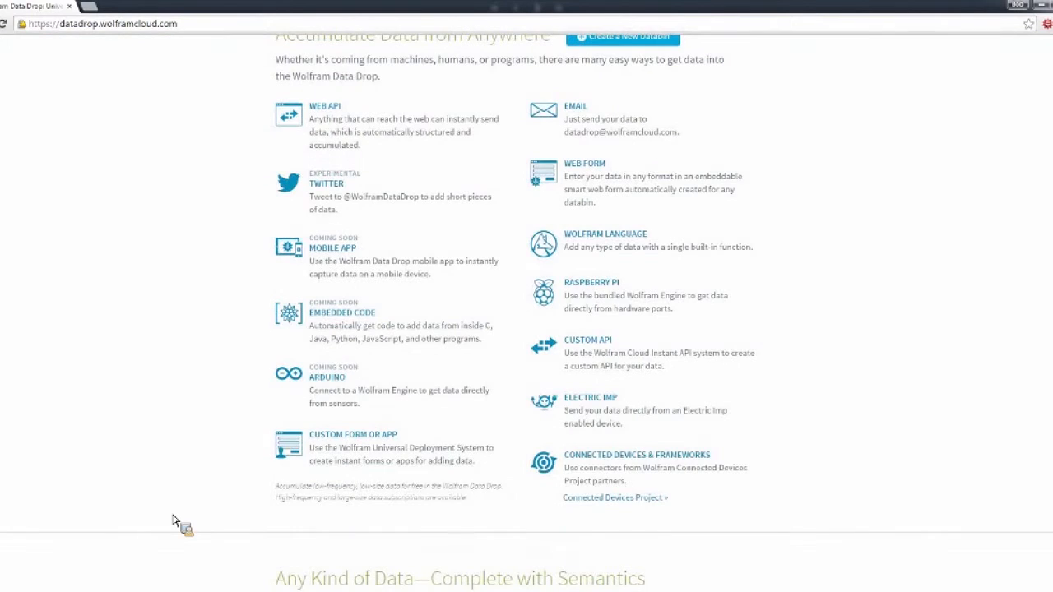
scroll(down, 3)
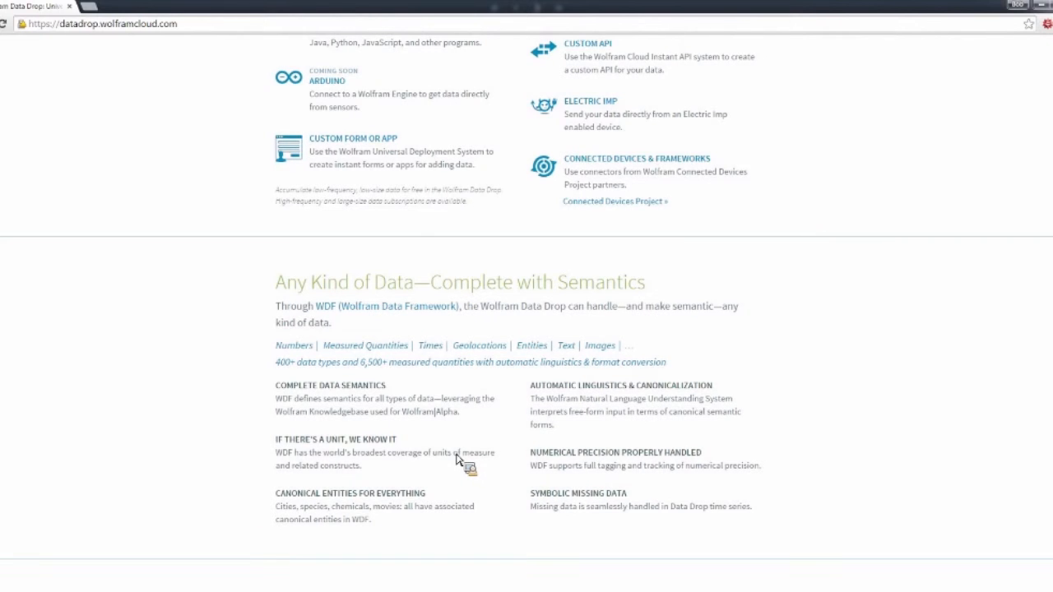
scroll(up, 3)
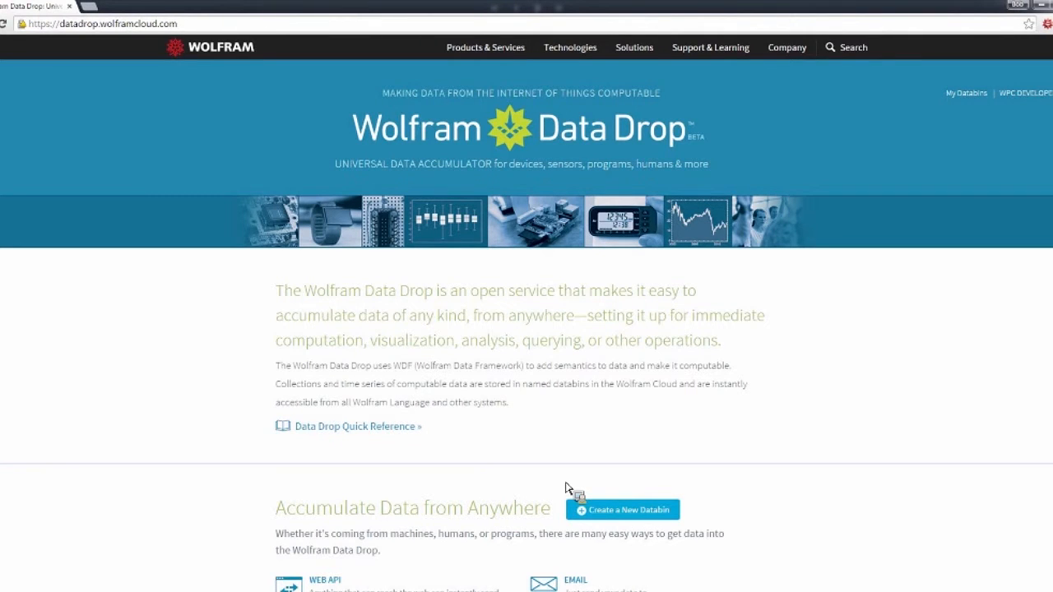
mouse_move(545, 487)
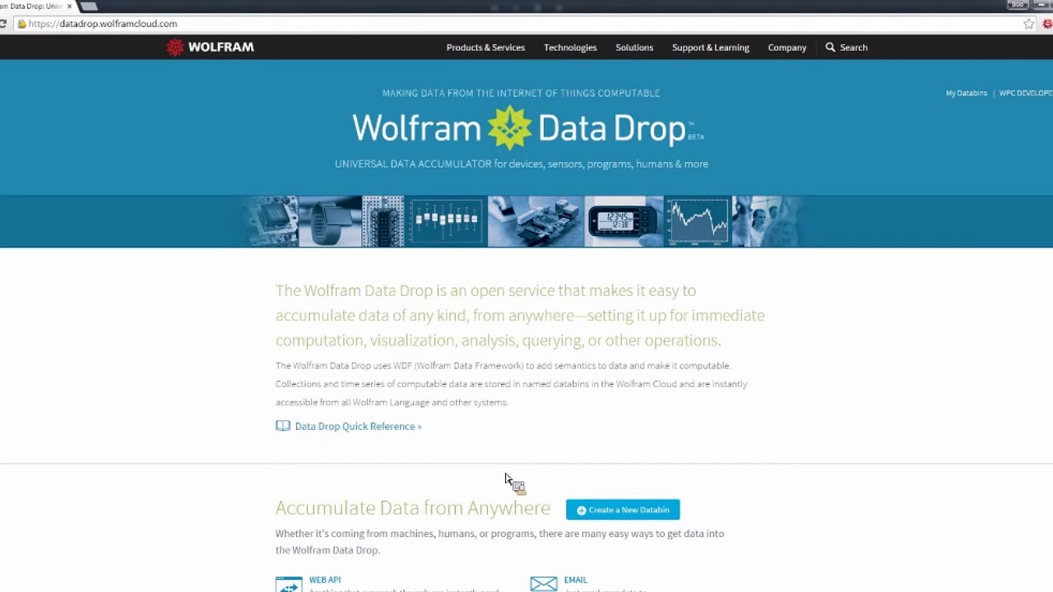
mouse_move(621, 511)
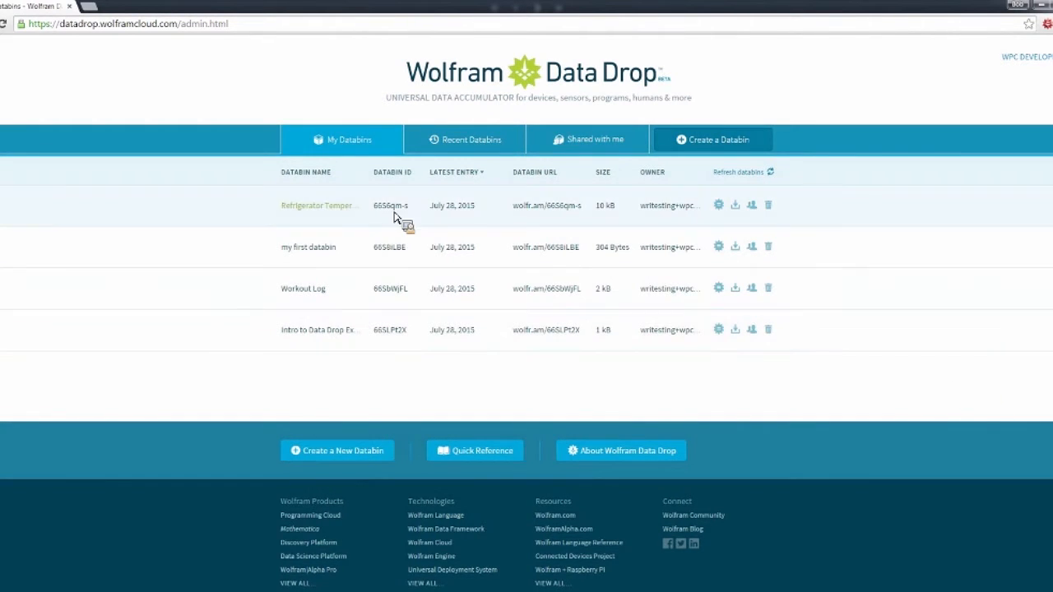
mouse_move(461, 218)
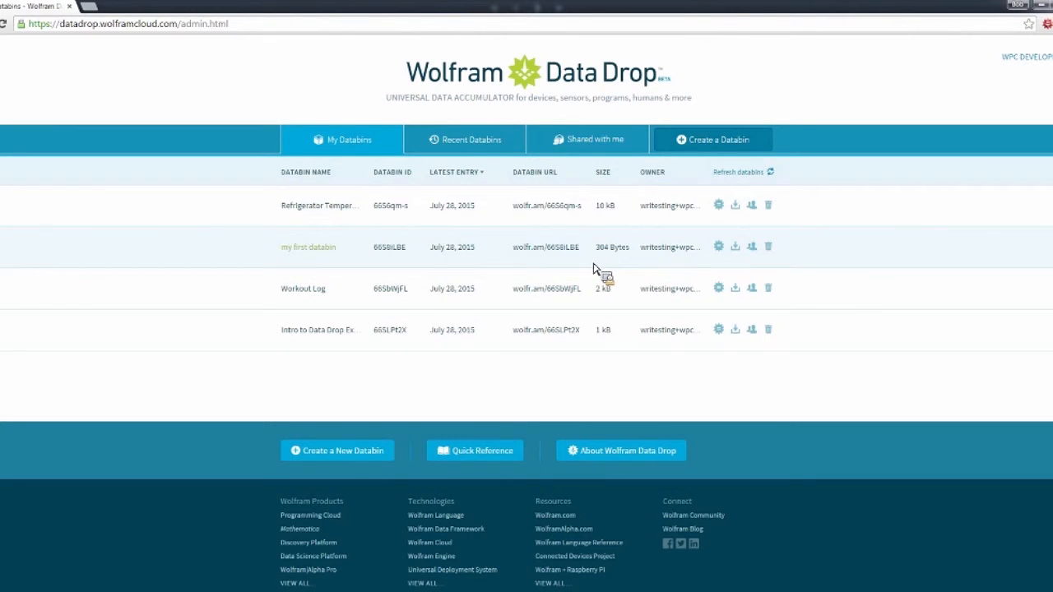
Open the Refrigerator Temperatures databin page listing its 40 temperature entries
click(319, 205)
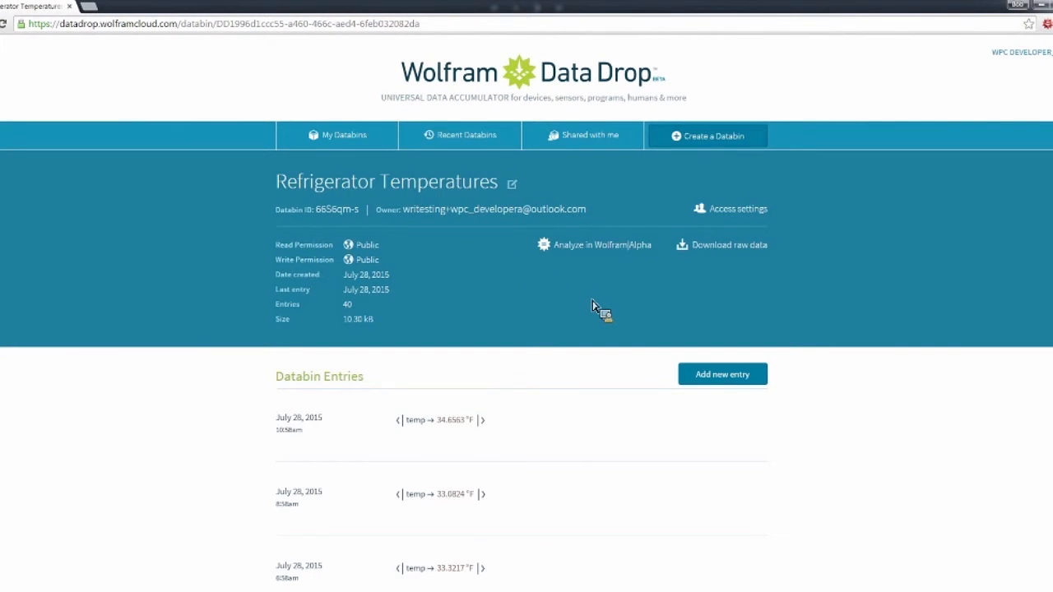
mouse_move(444, 444)
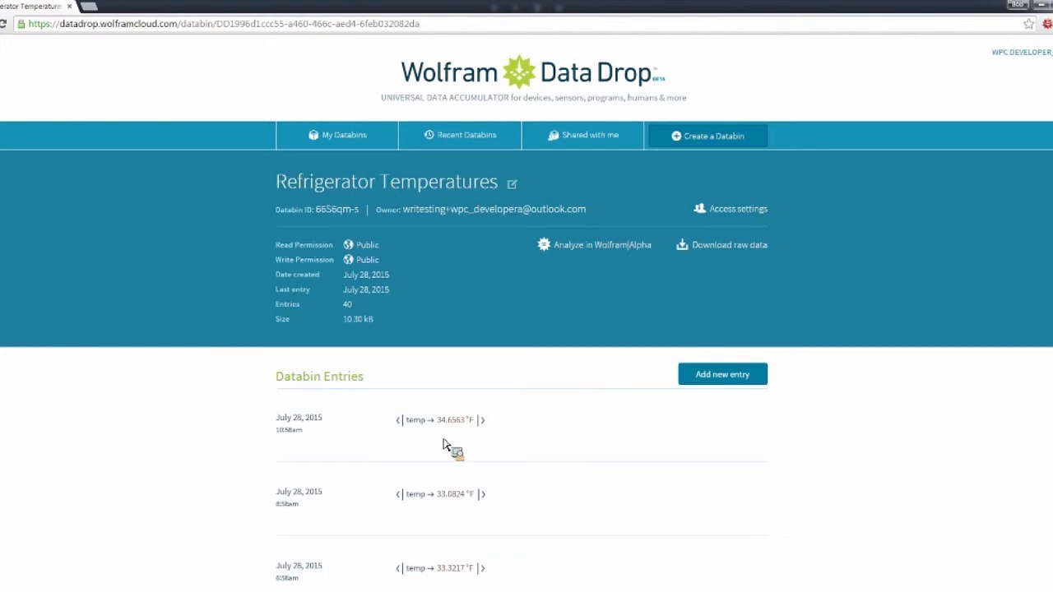
mouse_move(523, 451)
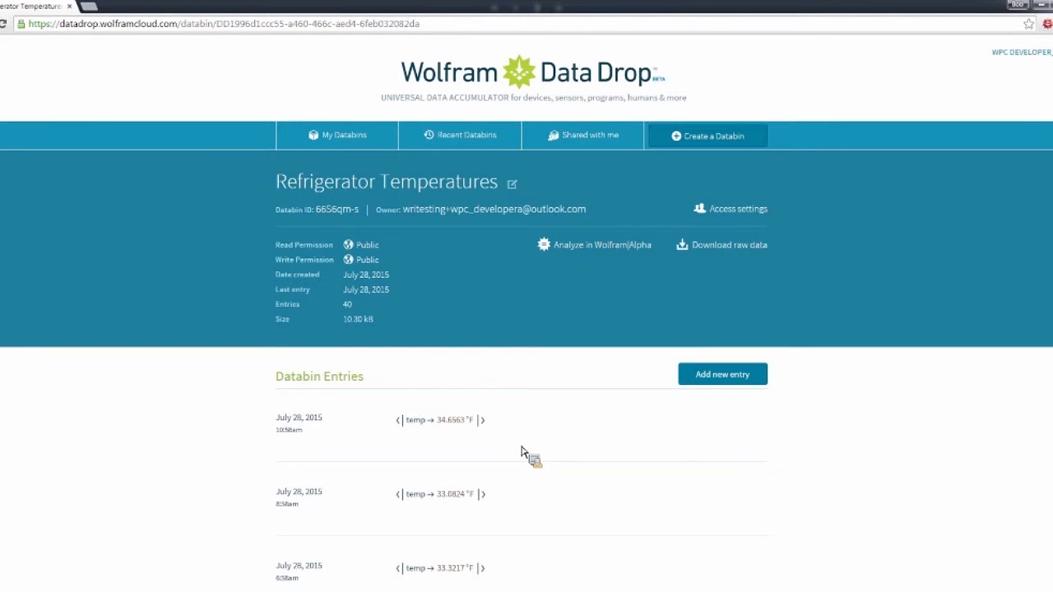
mouse_move(492, 462)
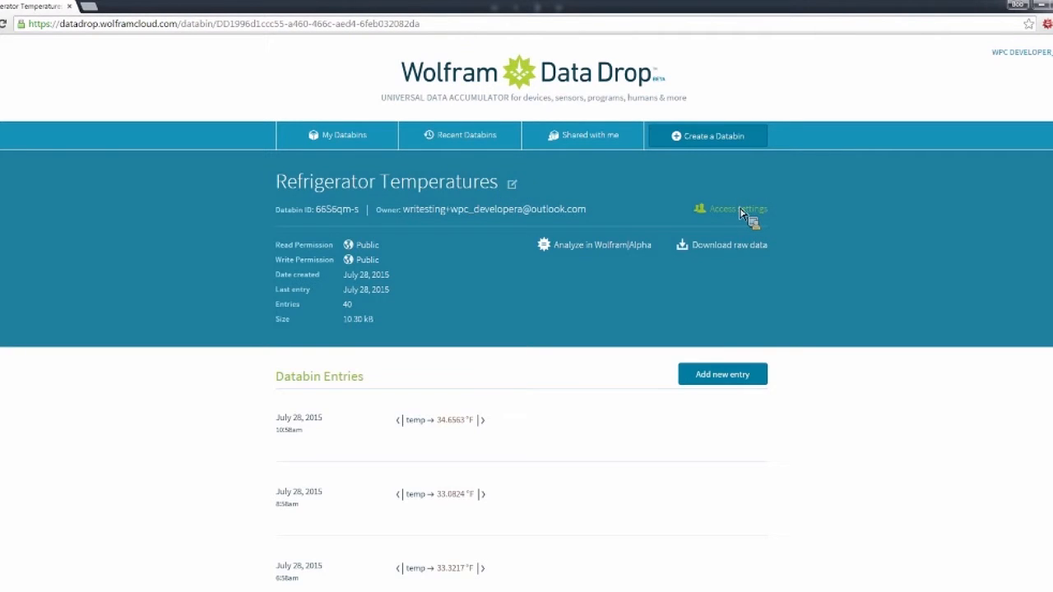
mouse_move(590, 329)
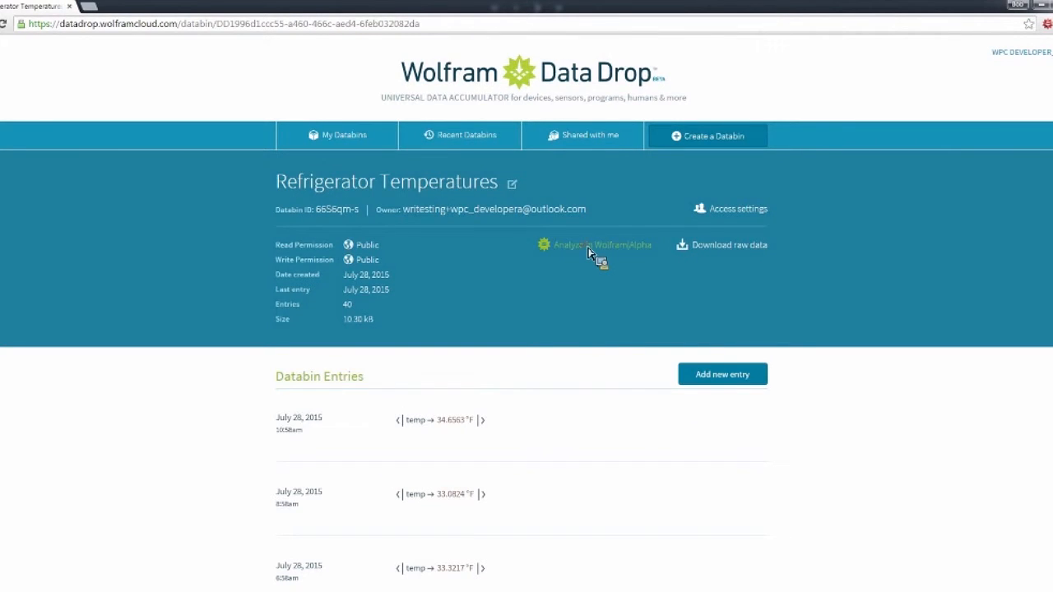
Analyze the databin in Wolfram|Alpha and scroll down to its time series plot
click(601, 245)
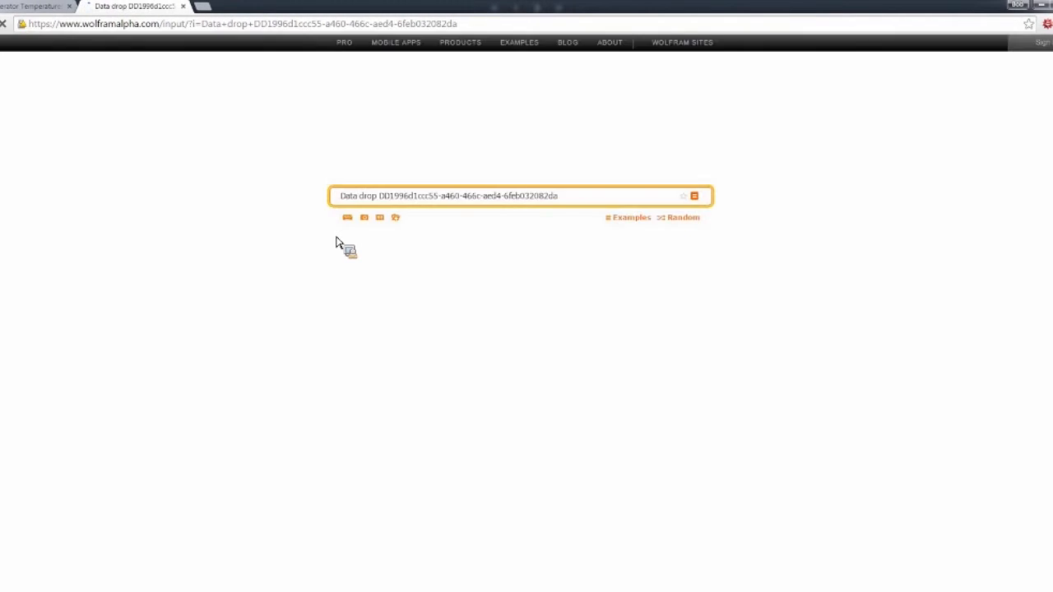
click(695, 196)
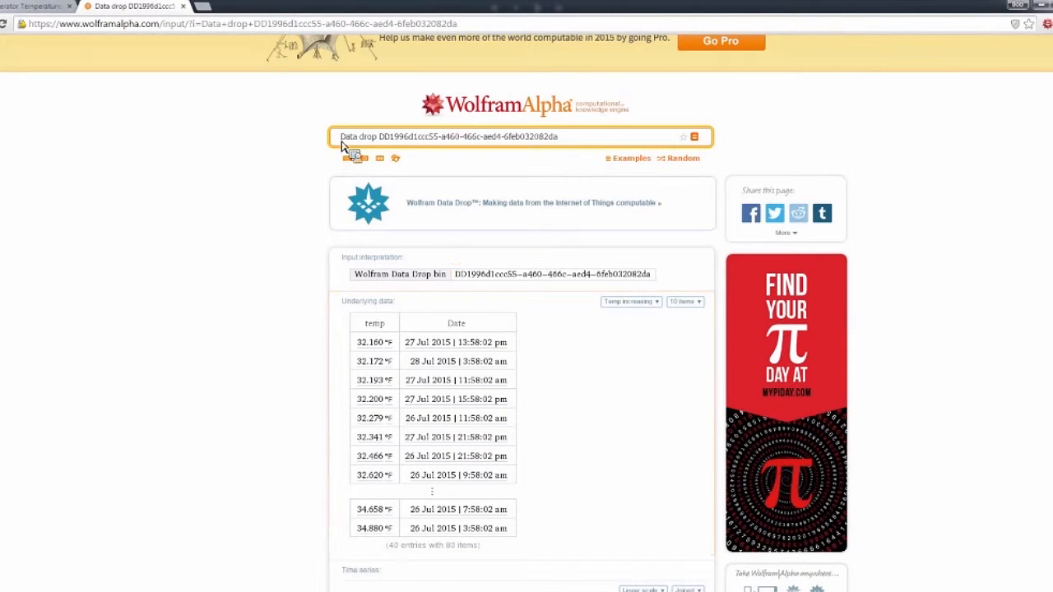
mouse_move(181, 301)
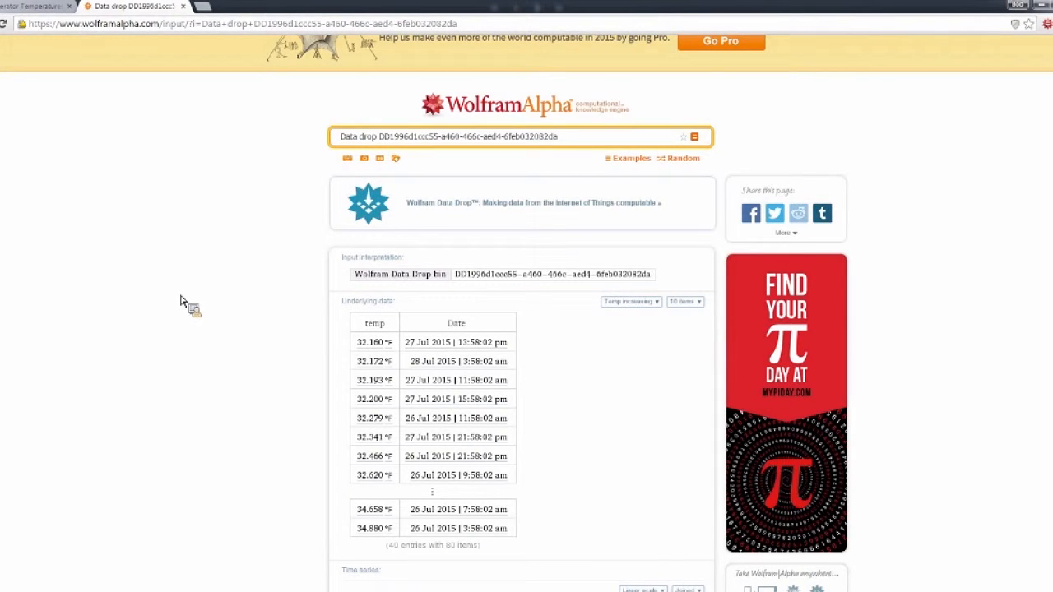
scroll(down, 3)
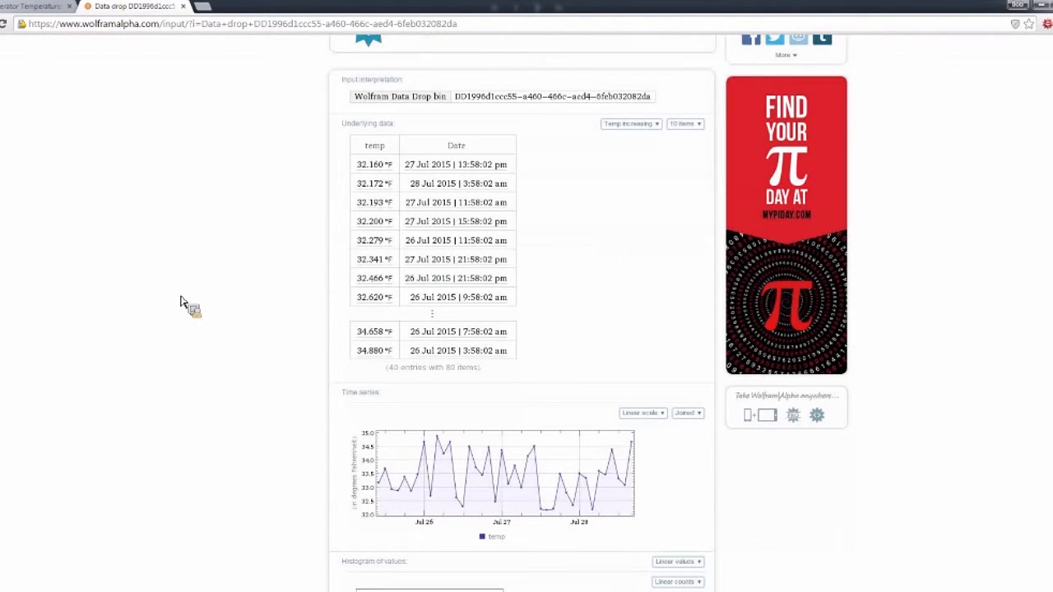
scroll(down, 3)
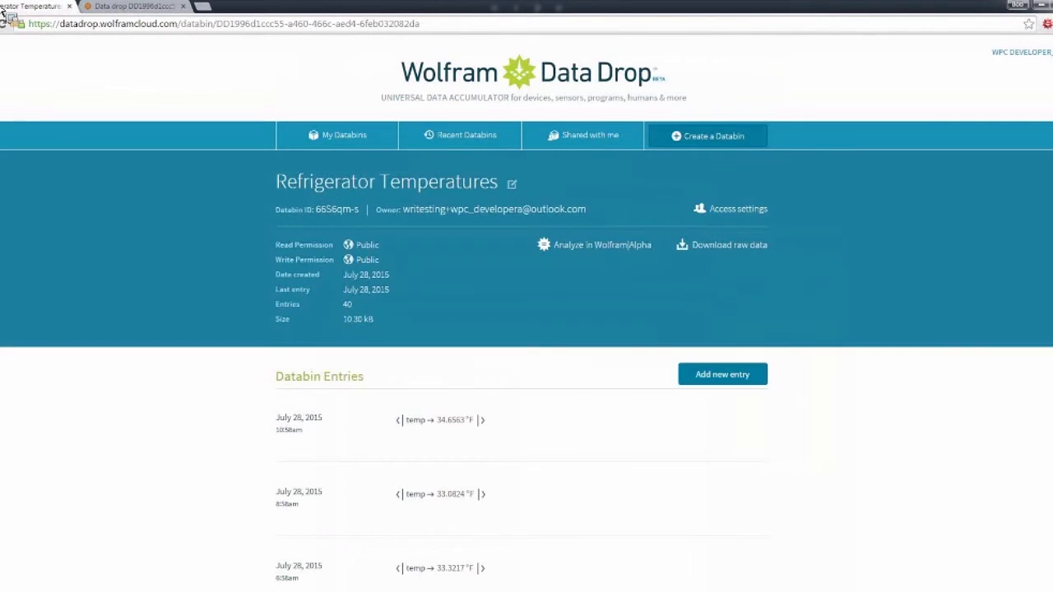
mouse_move(677, 315)
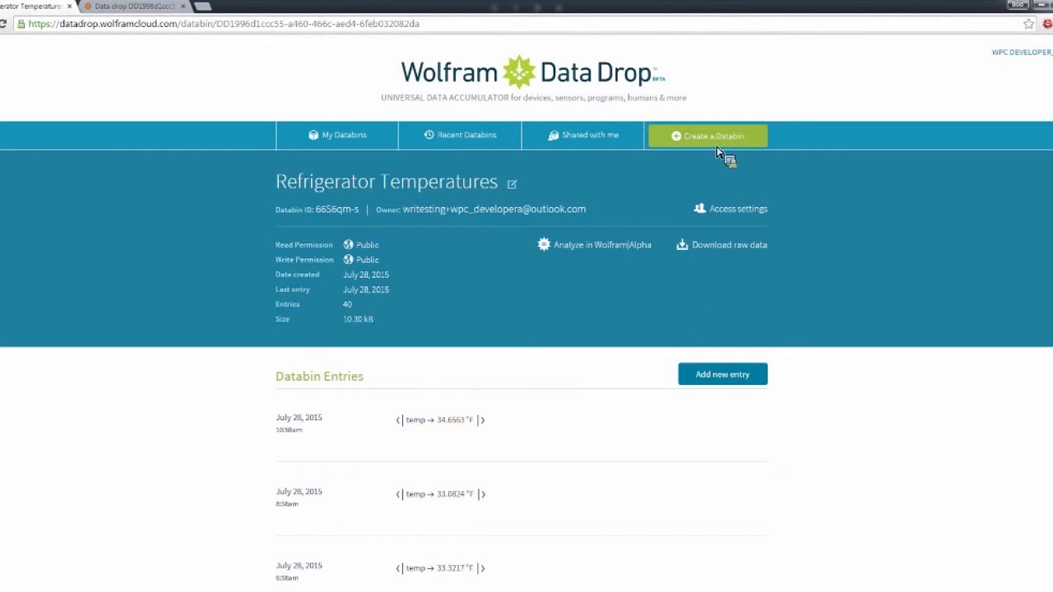
Create a new databin and name it 'Data Drop intro demo'
click(706, 136)
text(Data Drop intro d)
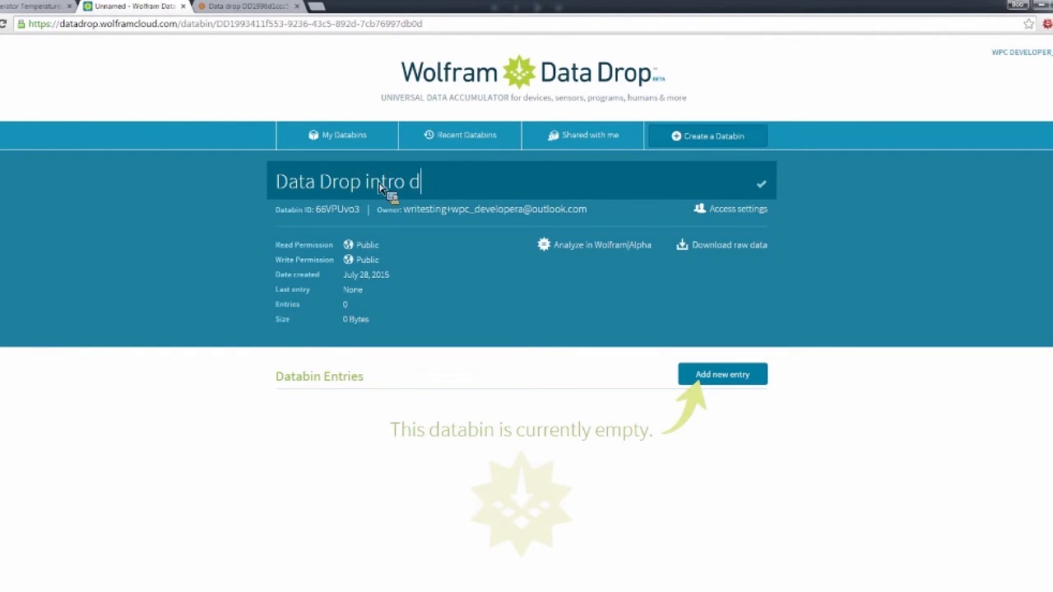
text(emo)
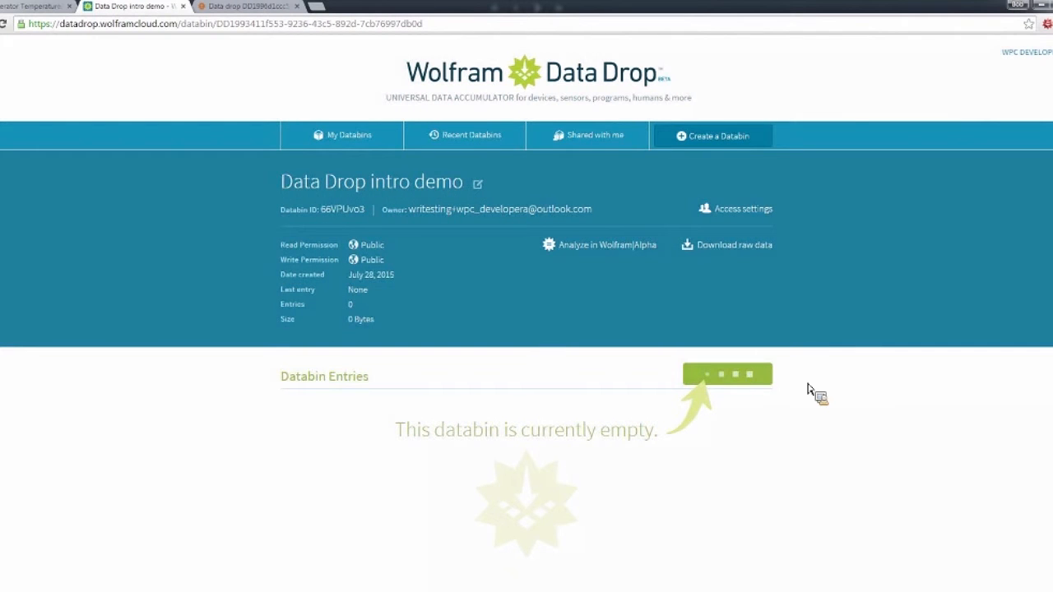
Add entries 'Hello world' and 'an entry', reload, and select databin ID 66VPUvo3
click(727, 375)
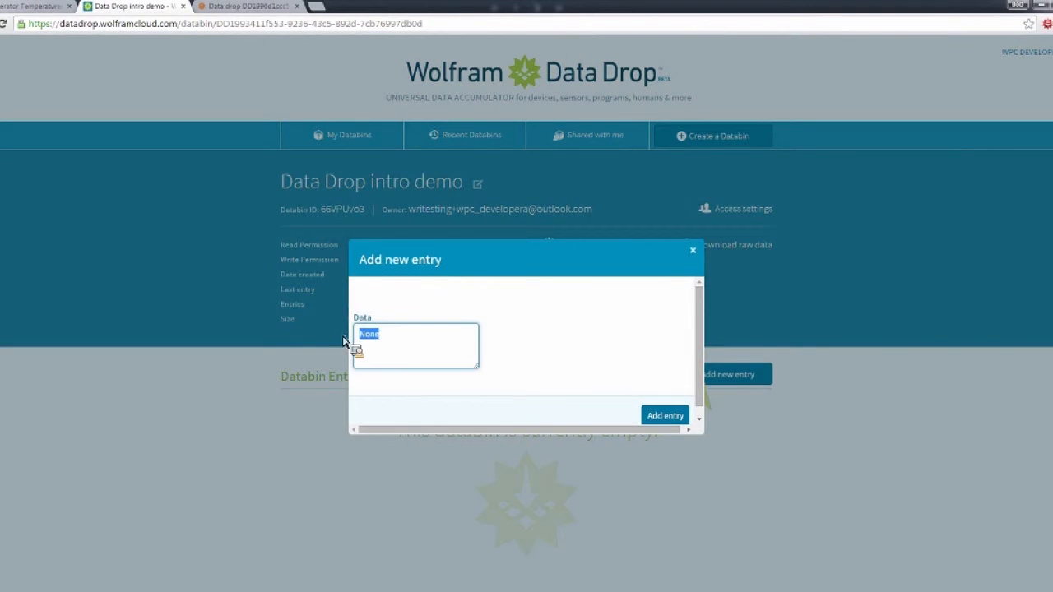
text(Hello wor)
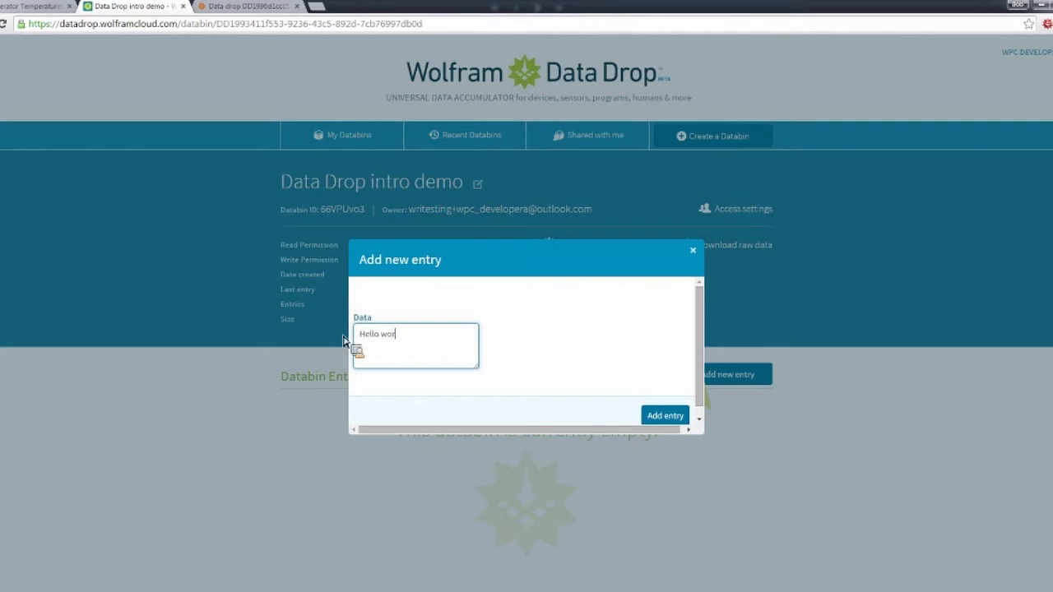
click(664, 415)
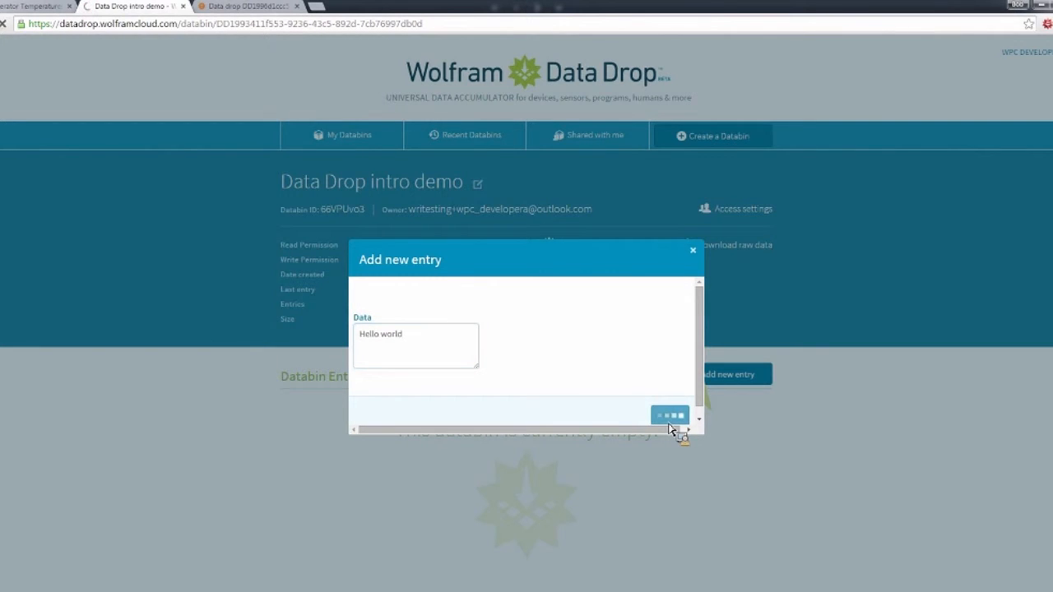
click(670, 414)
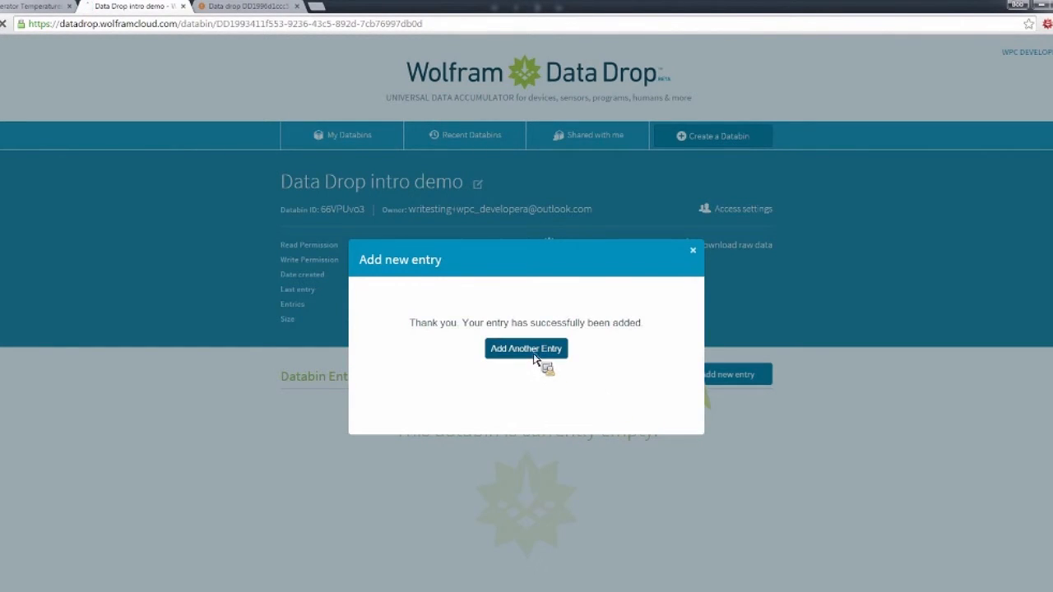
click(526, 348)
text(an)
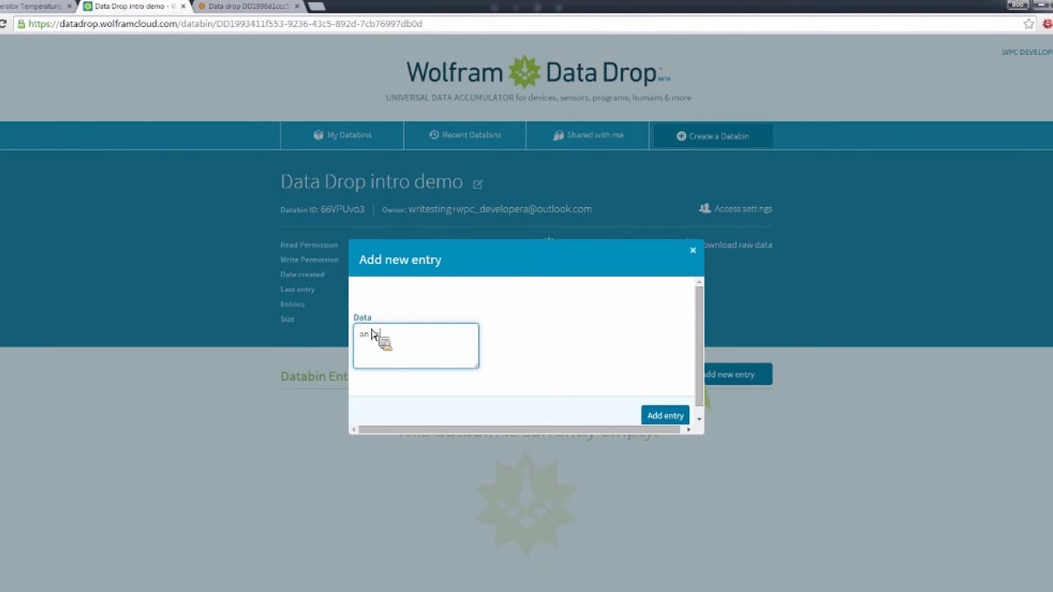
click(665, 415)
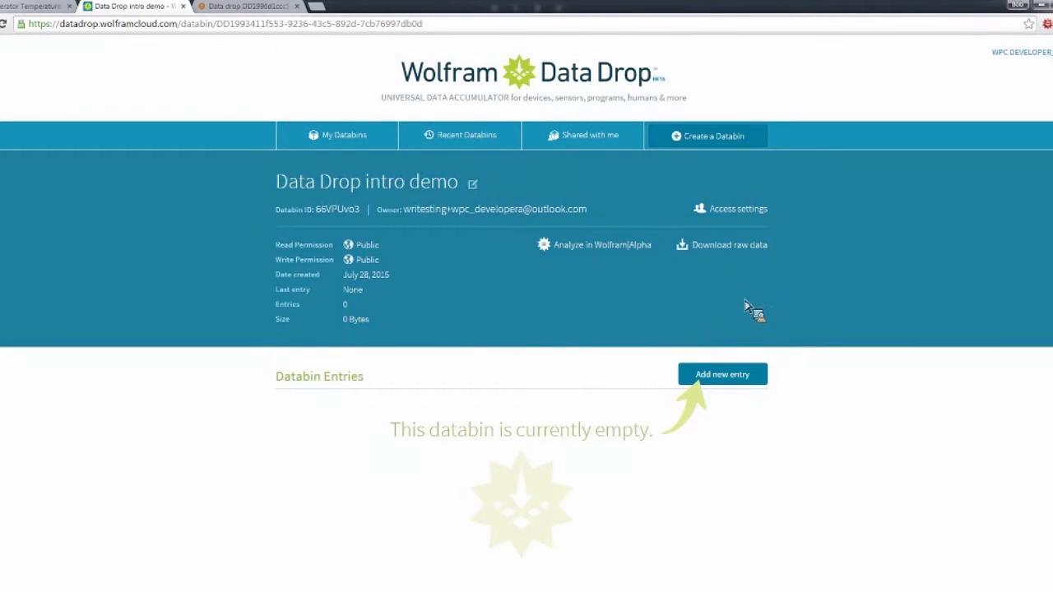
click(723, 374)
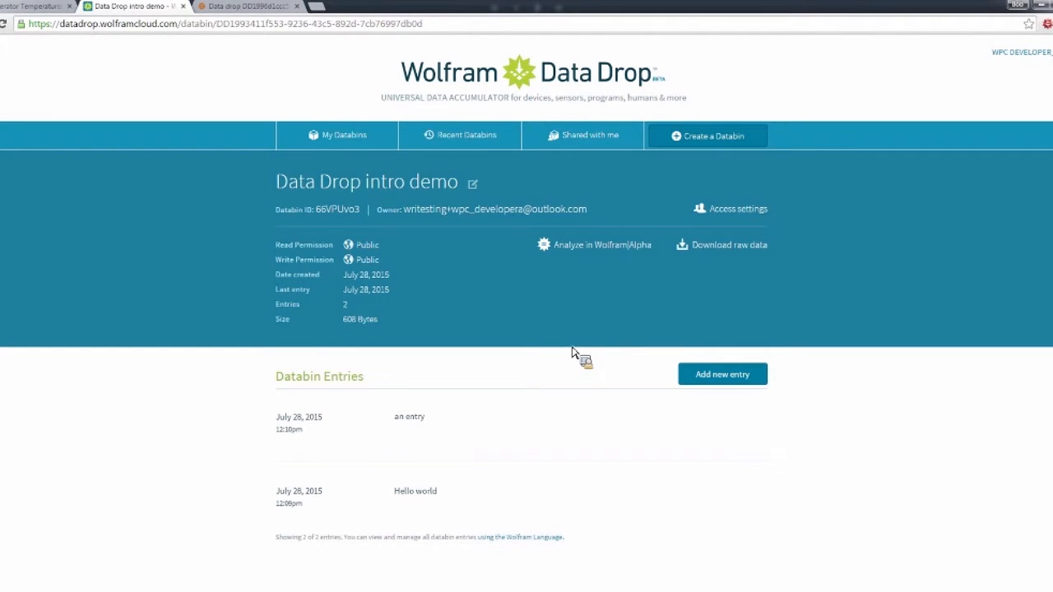
double_click(336, 209)
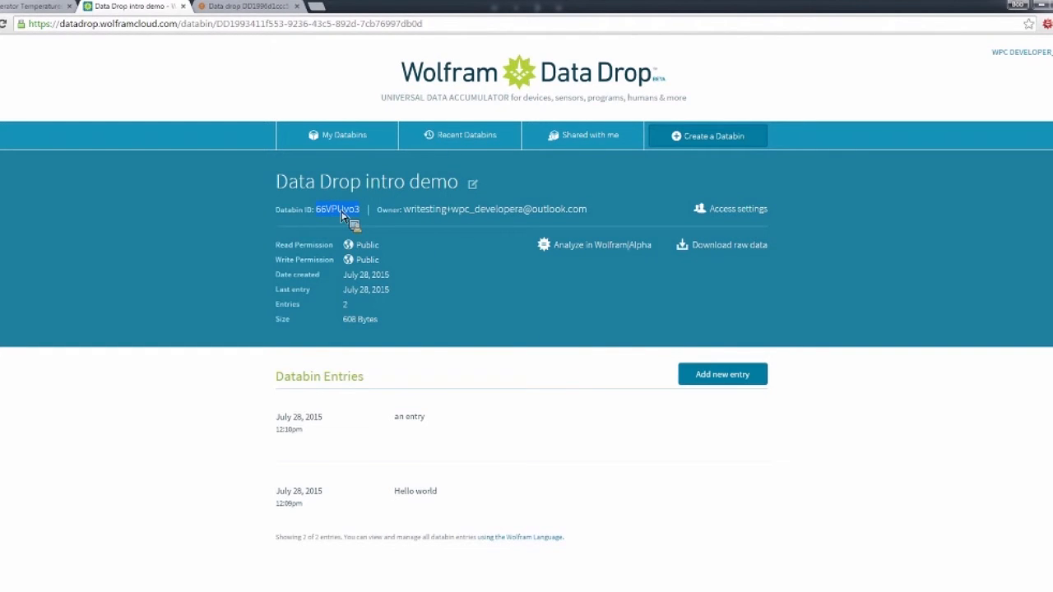
mouse_move(510, 277)
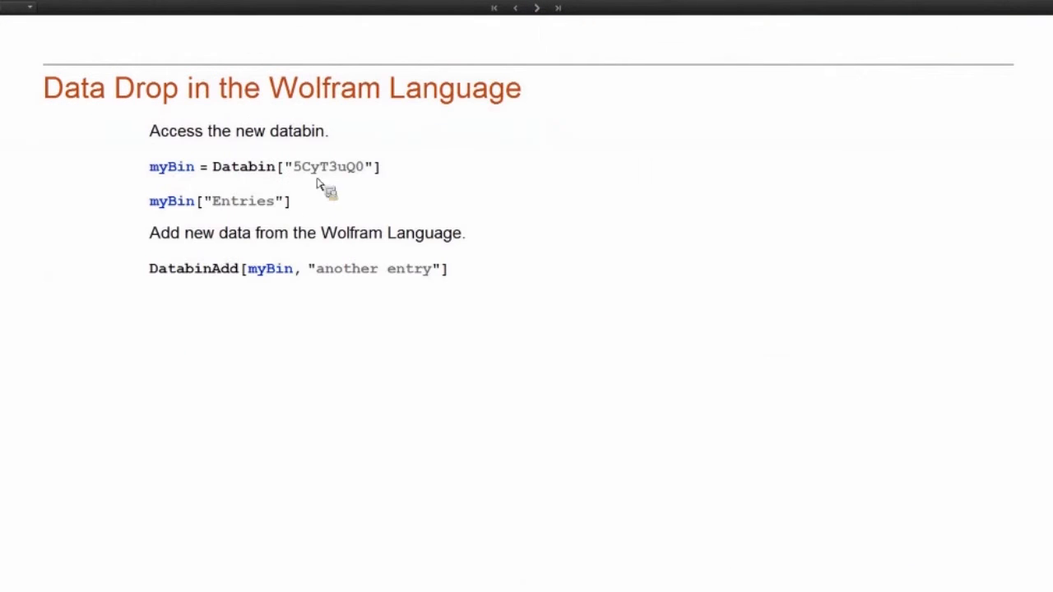
Select the old databin ID 5CyT3uQ0 in the Databin call for replacement
double_click(328, 166)
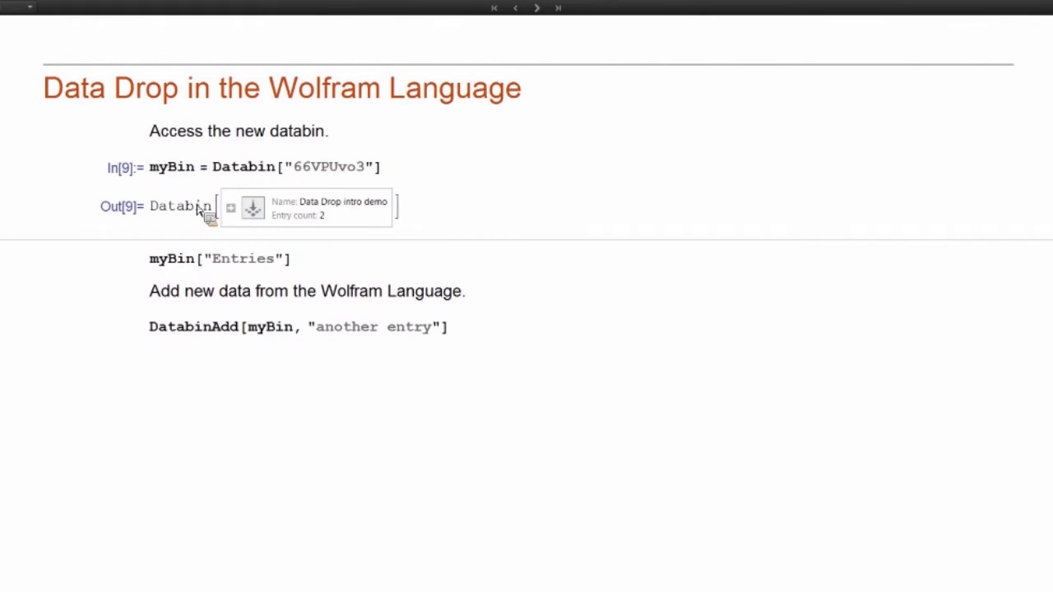
mouse_move(300, 263)
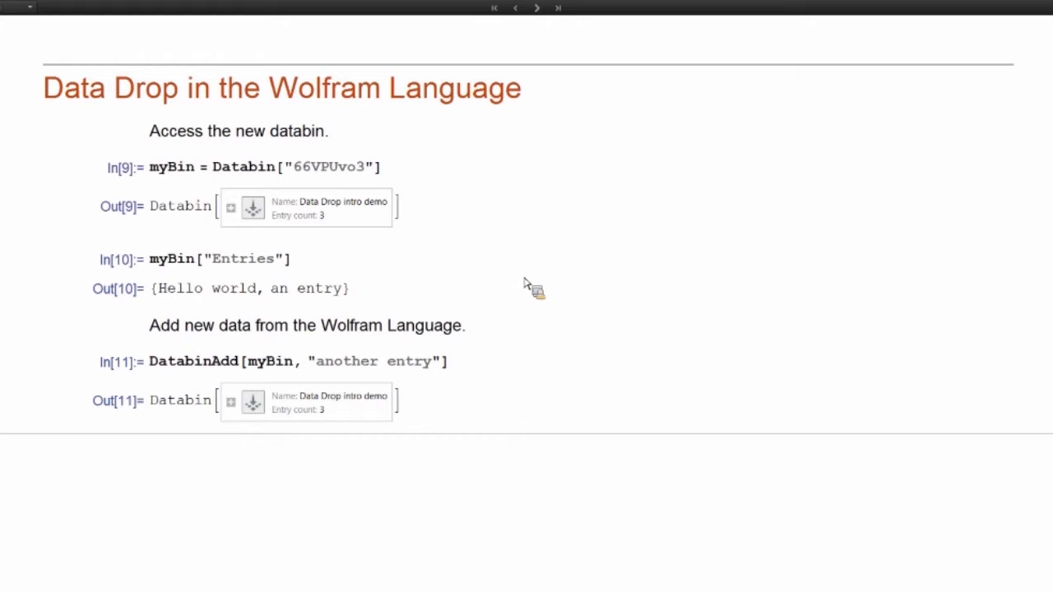
mouse_move(566, 311)
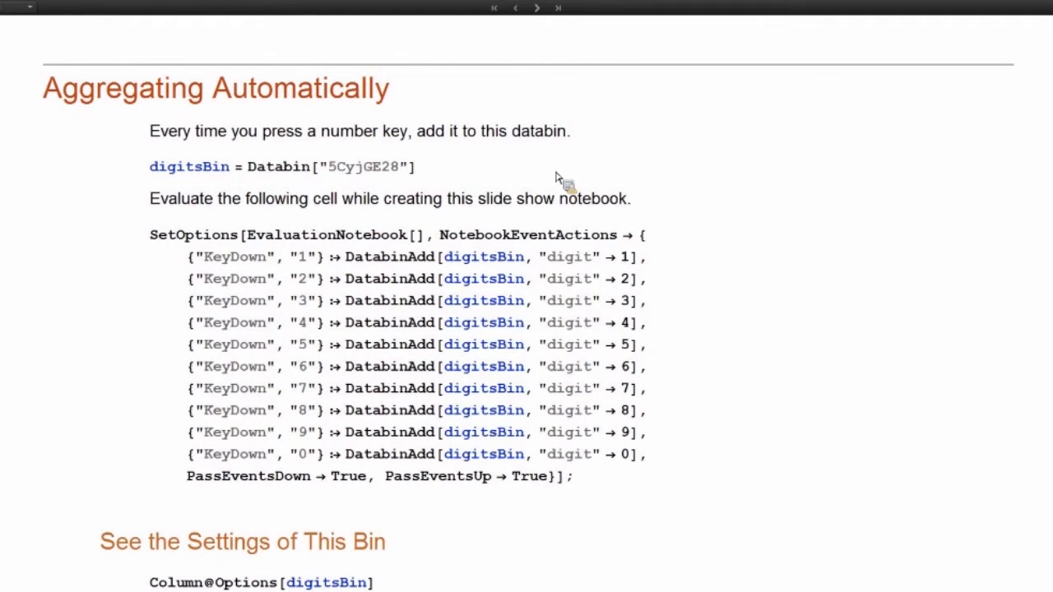
mouse_move(432, 189)
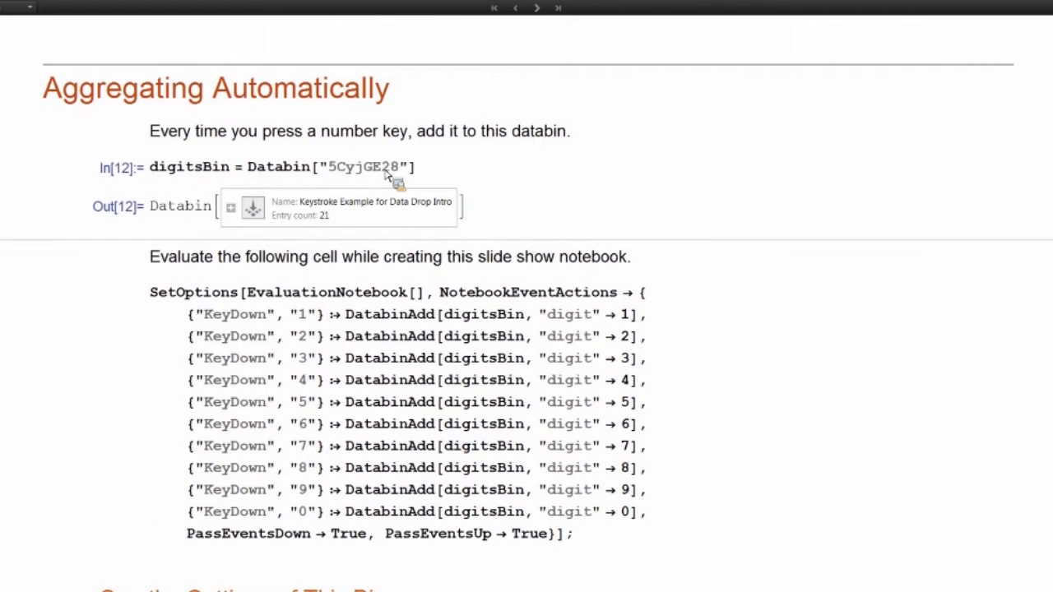
mouse_move(444, 177)
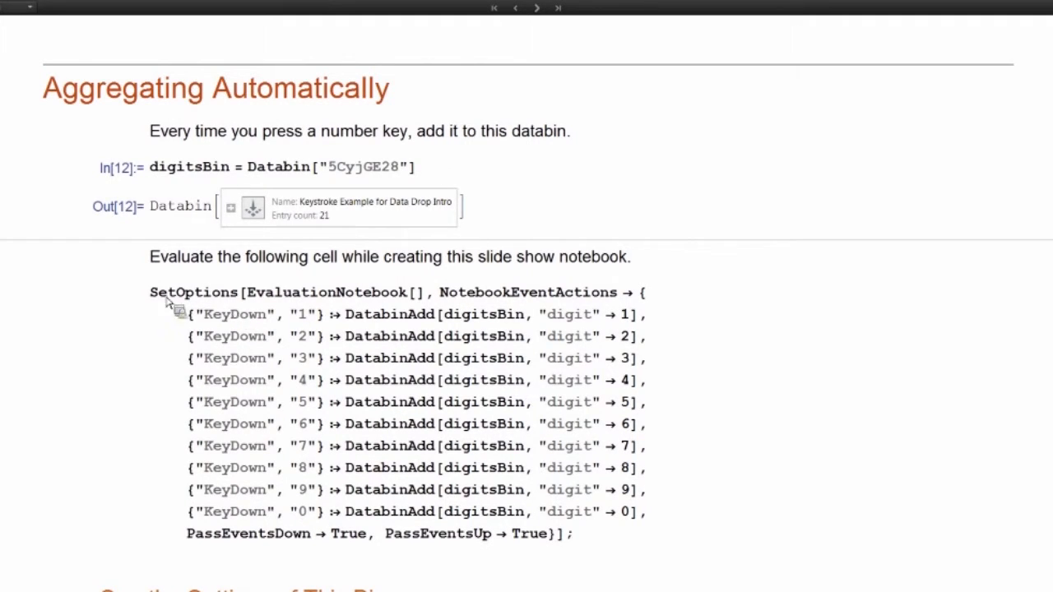
mouse_move(592, 551)
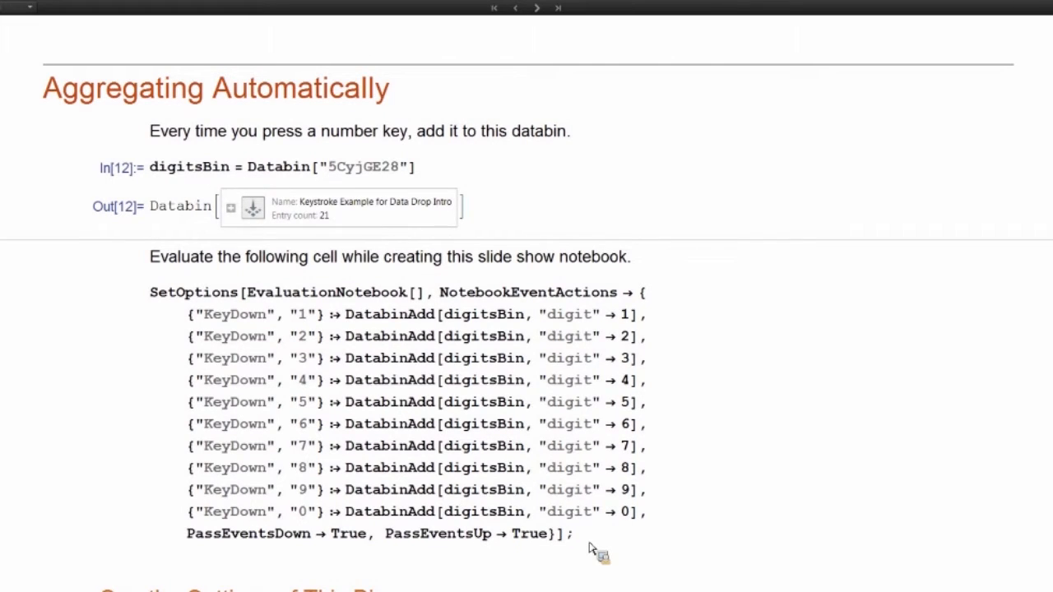
mouse_move(313, 321)
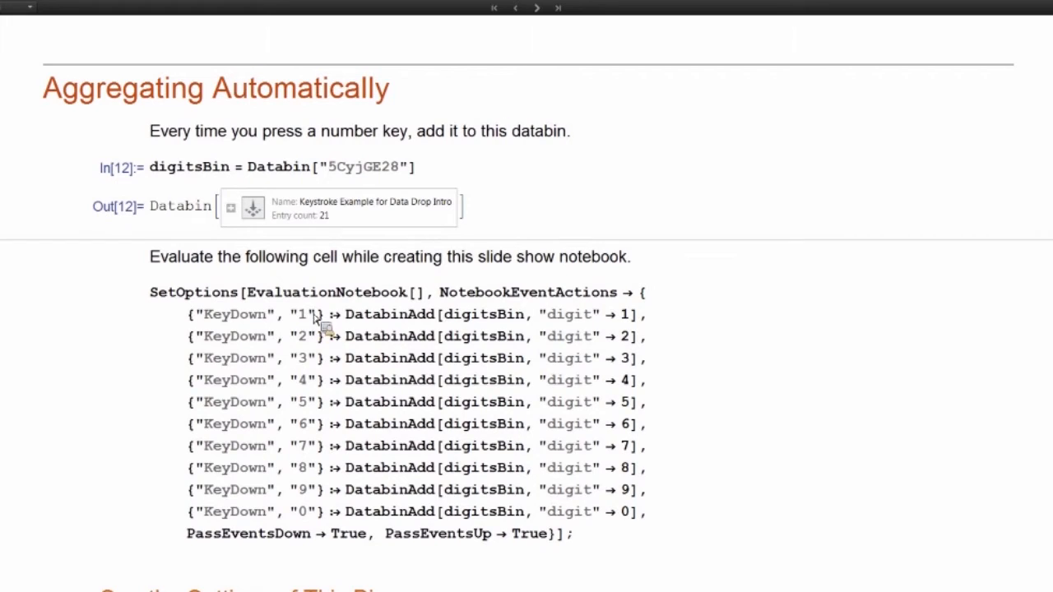
mouse_move(316, 530)
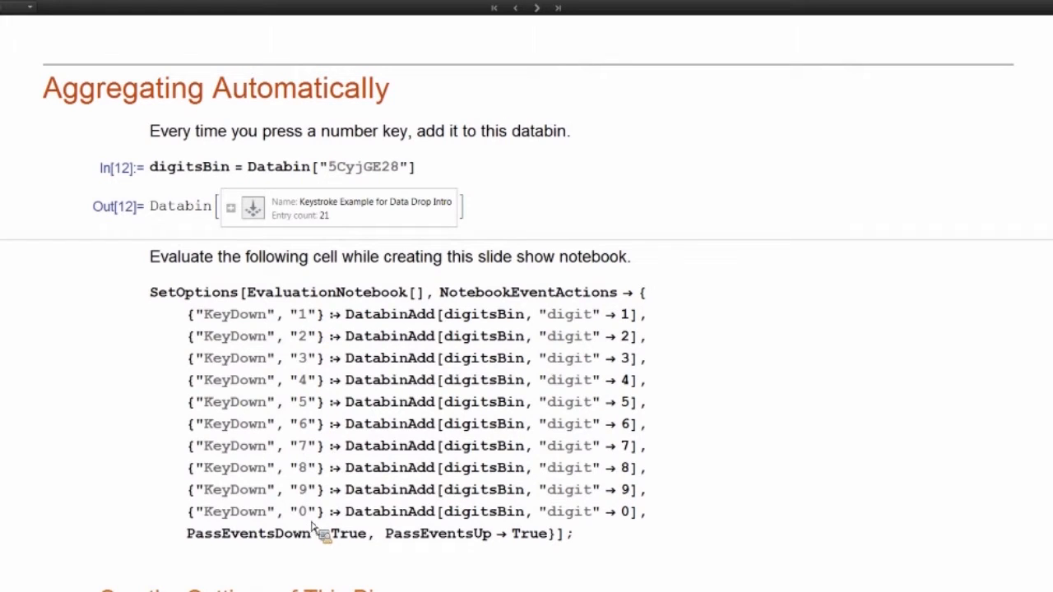
mouse_move(696, 334)
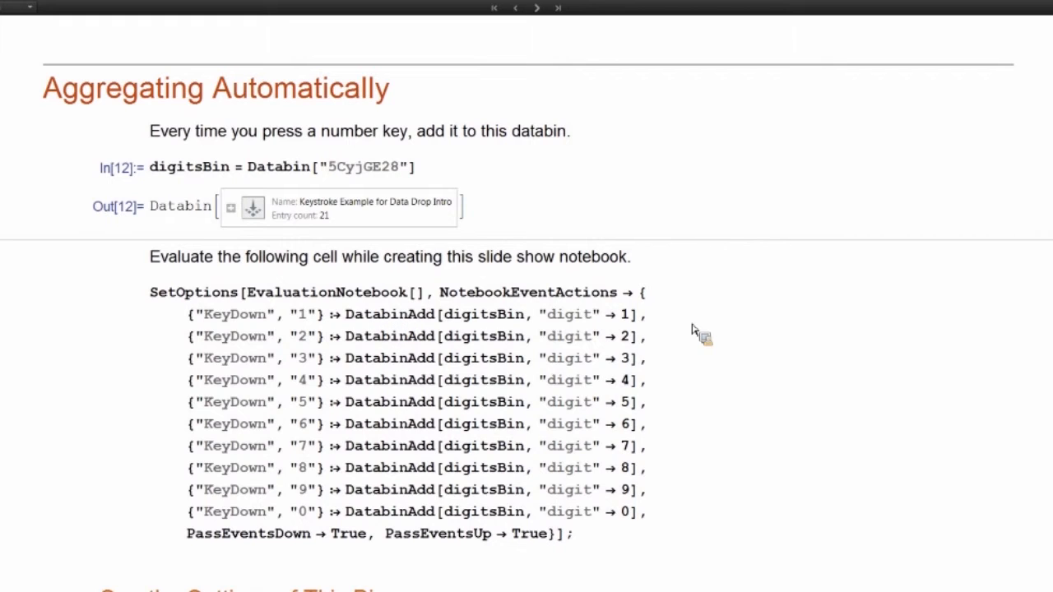
mouse_move(668, 333)
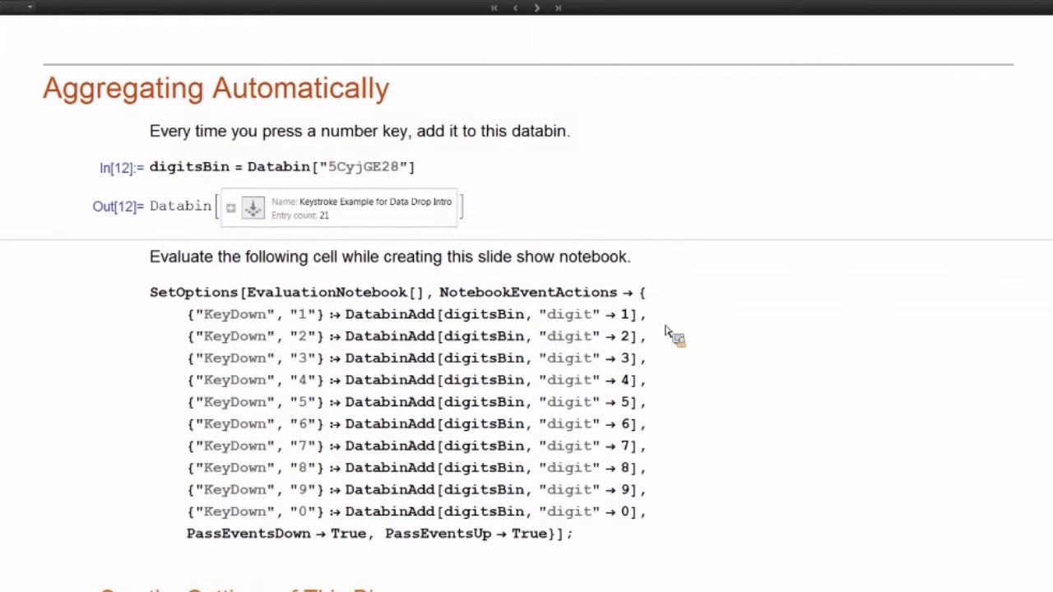
mouse_move(239, 329)
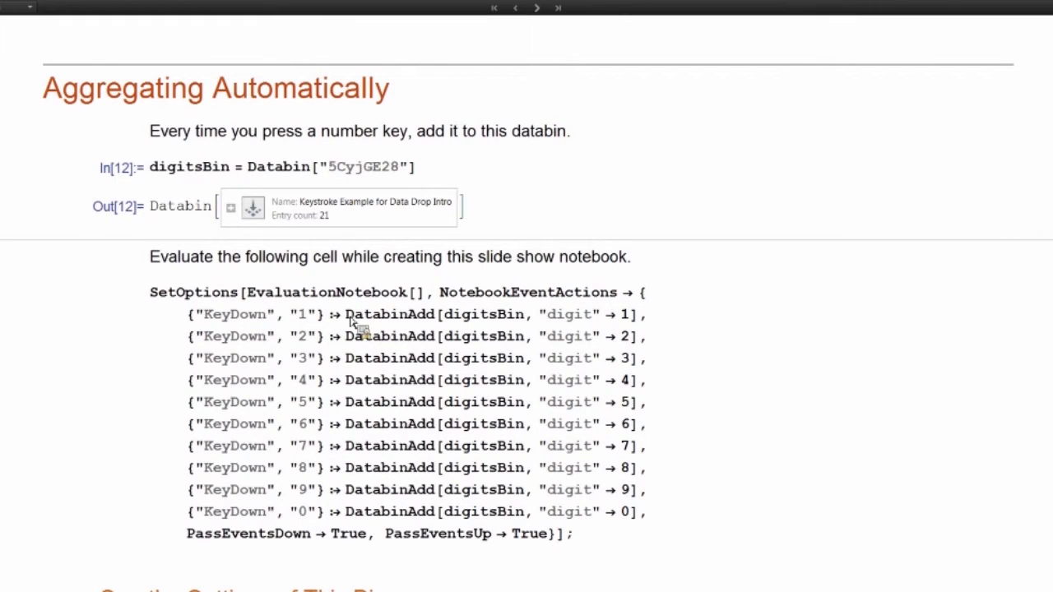
mouse_move(585, 383)
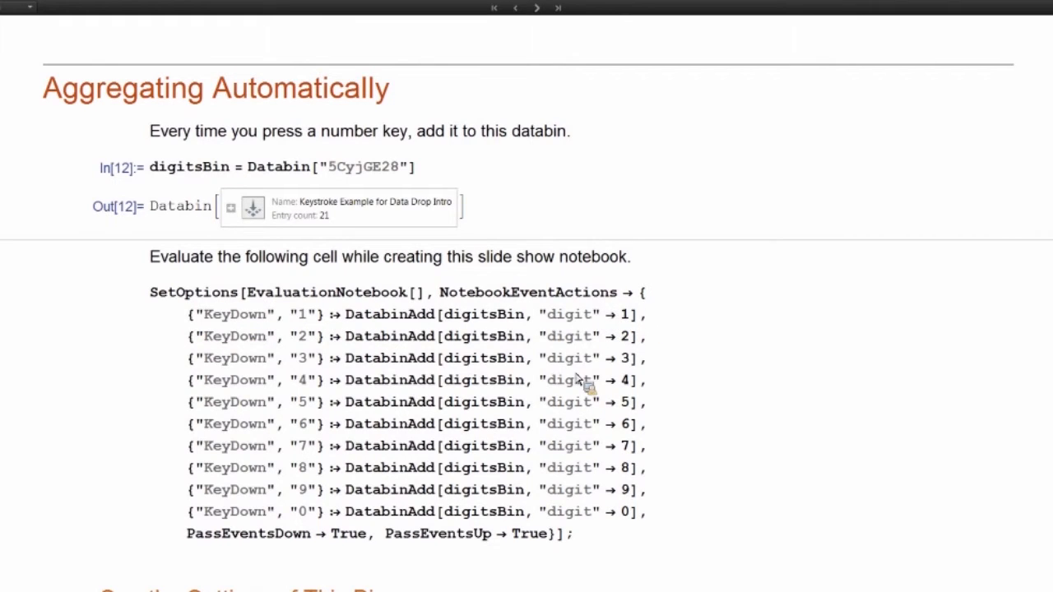
mouse_move(580, 482)
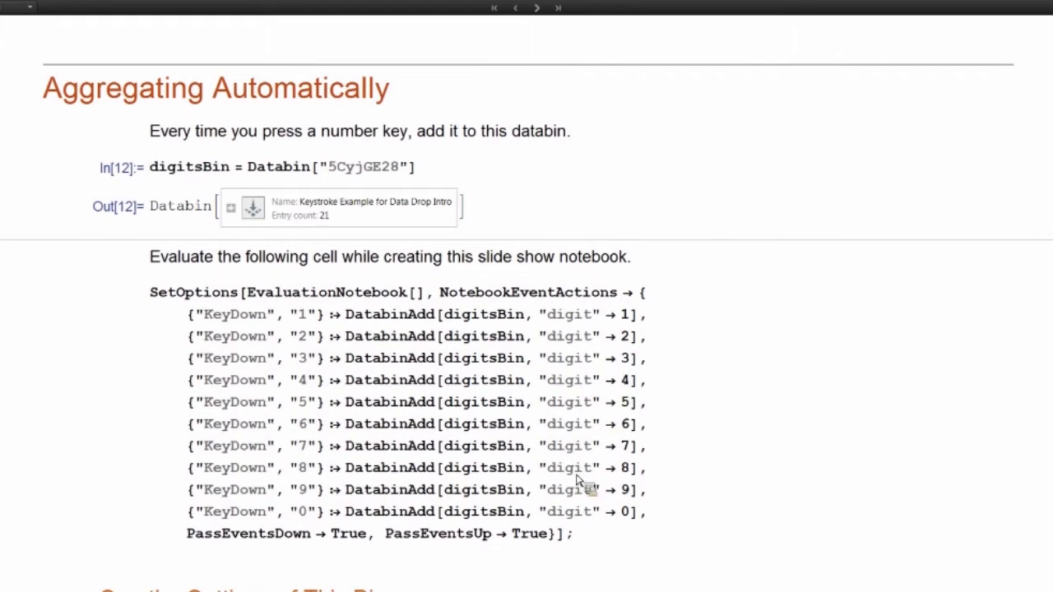
mouse_move(630, 571)
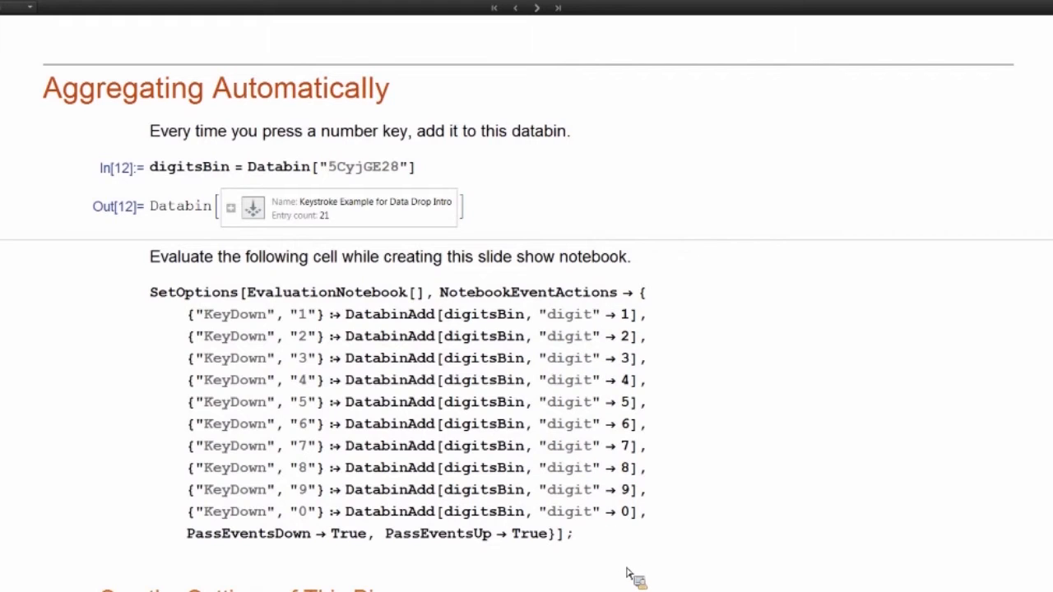
mouse_move(627, 557)
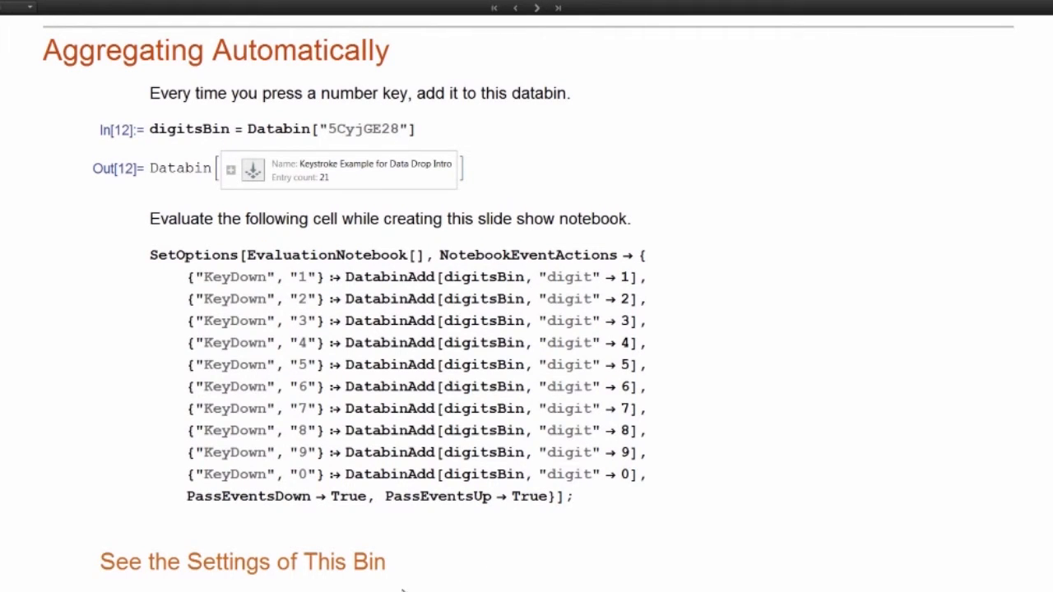
Scroll through the digitsBin options, then advance to the Visualize the Data slide
scroll(down, 3)
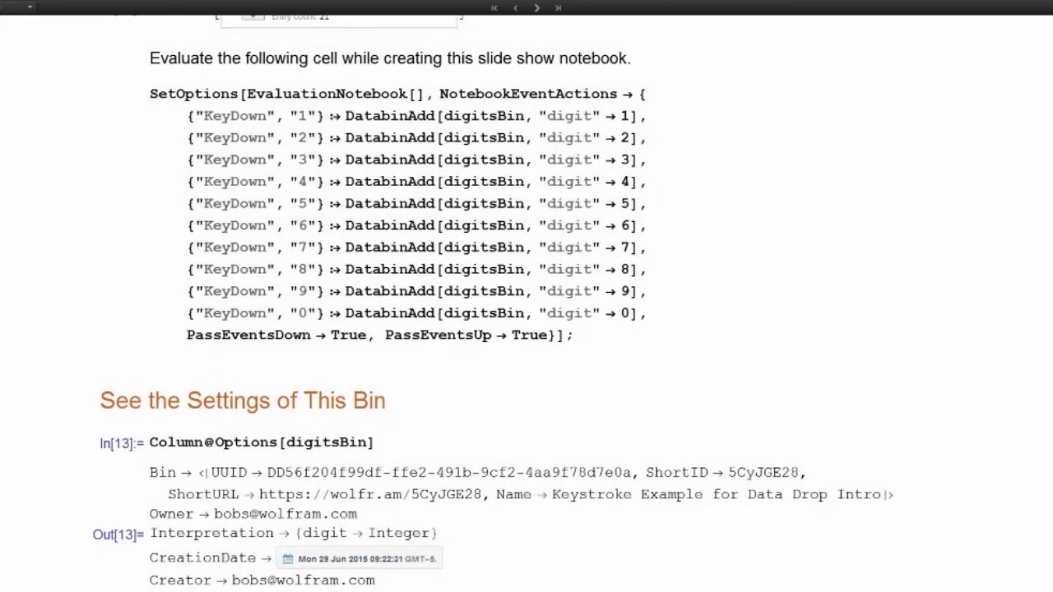
mouse_move(588, 484)
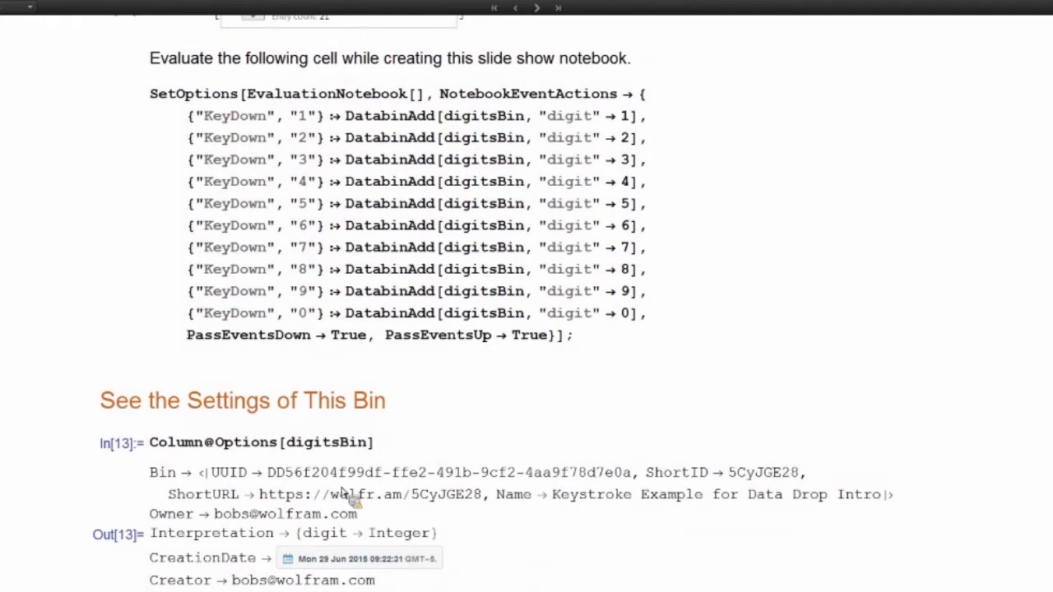
mouse_move(551, 481)
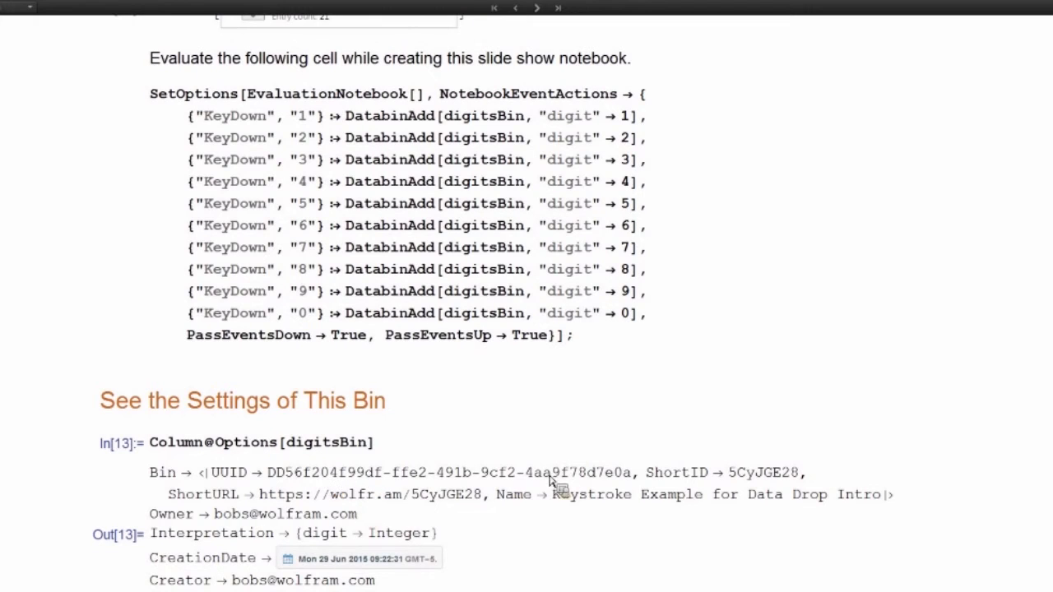
mouse_move(737, 518)
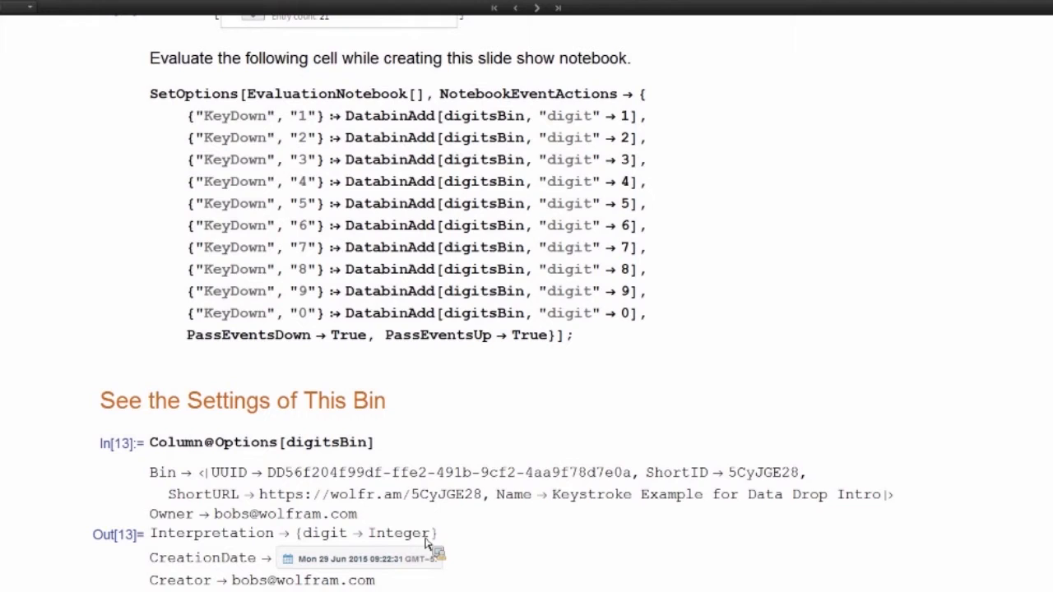
mouse_move(444, 544)
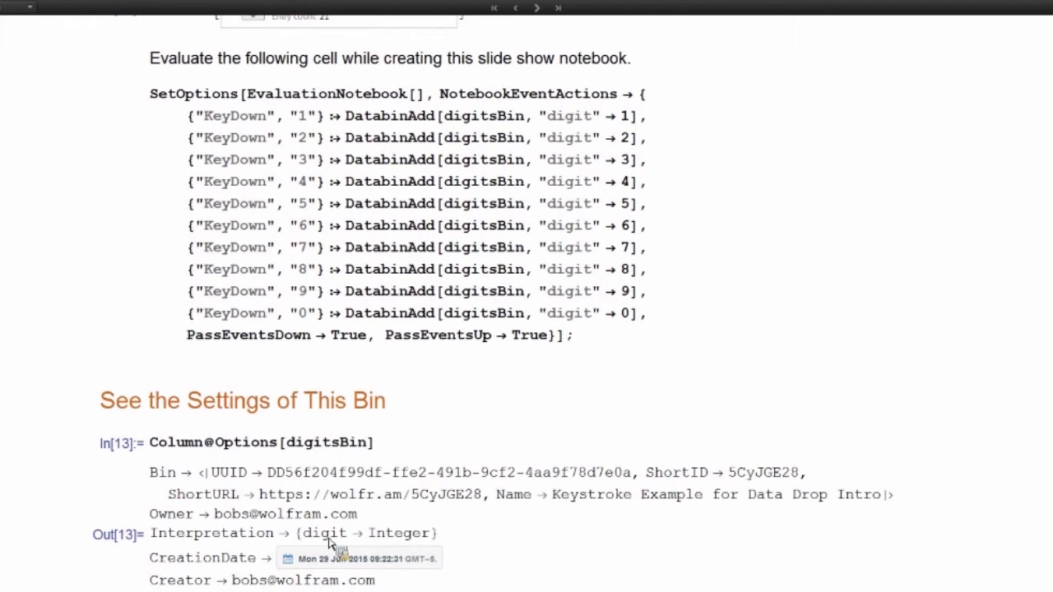
mouse_move(401, 544)
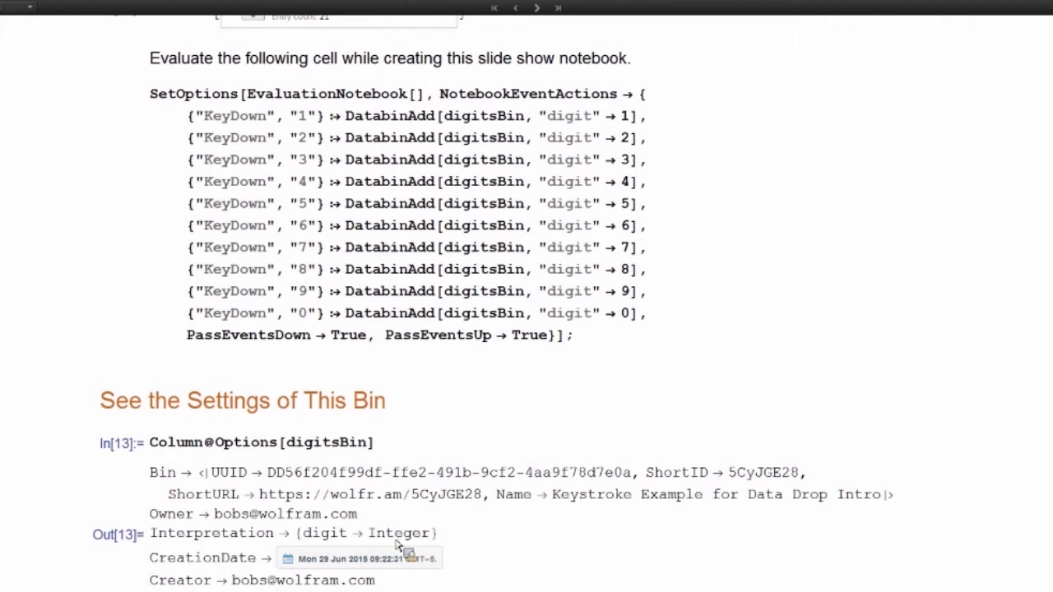
mouse_move(297, 541)
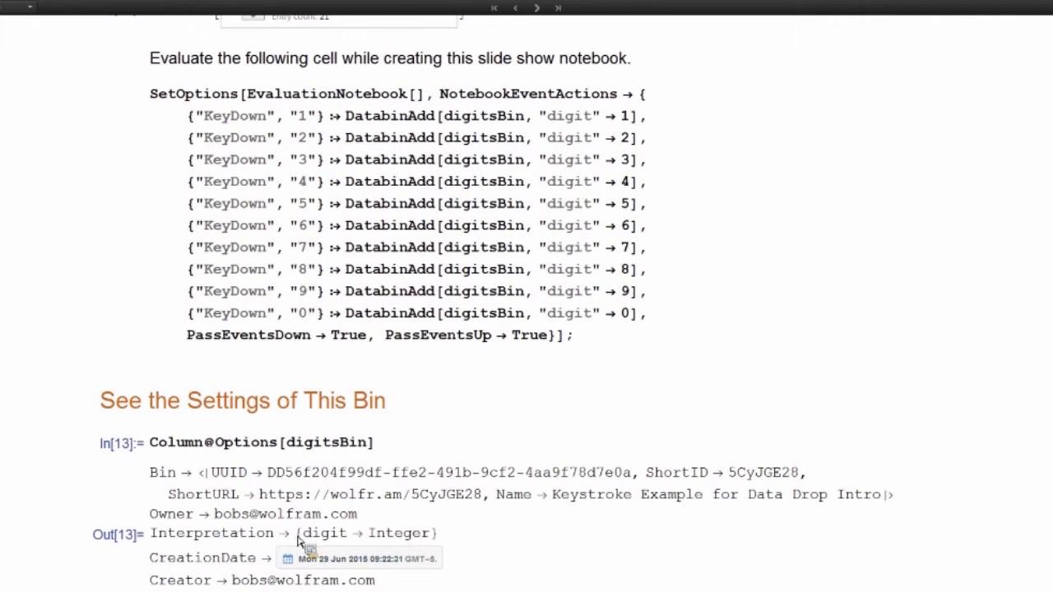
mouse_move(448, 543)
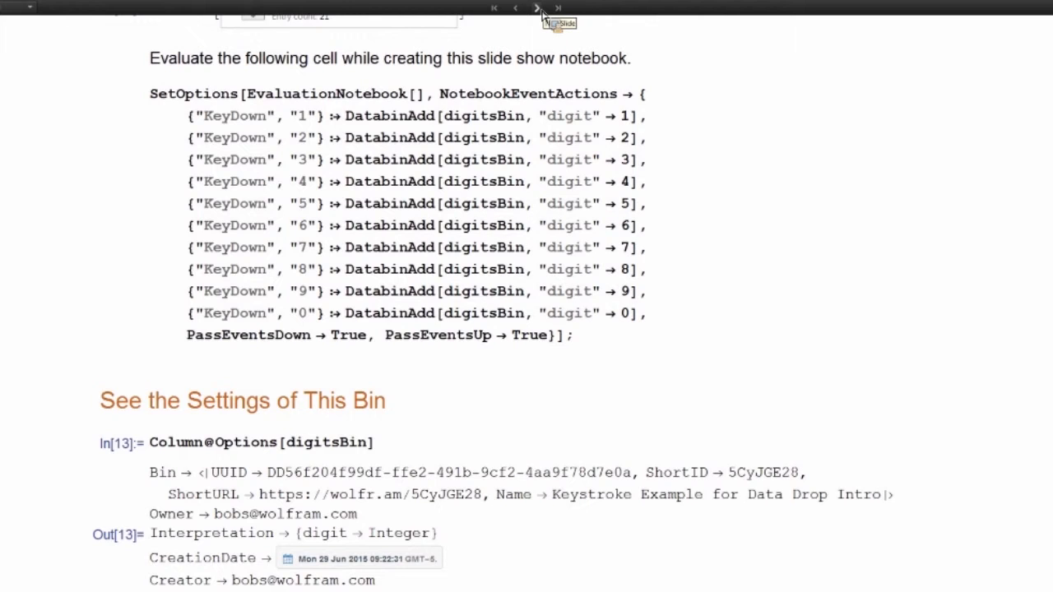
click(536, 9)
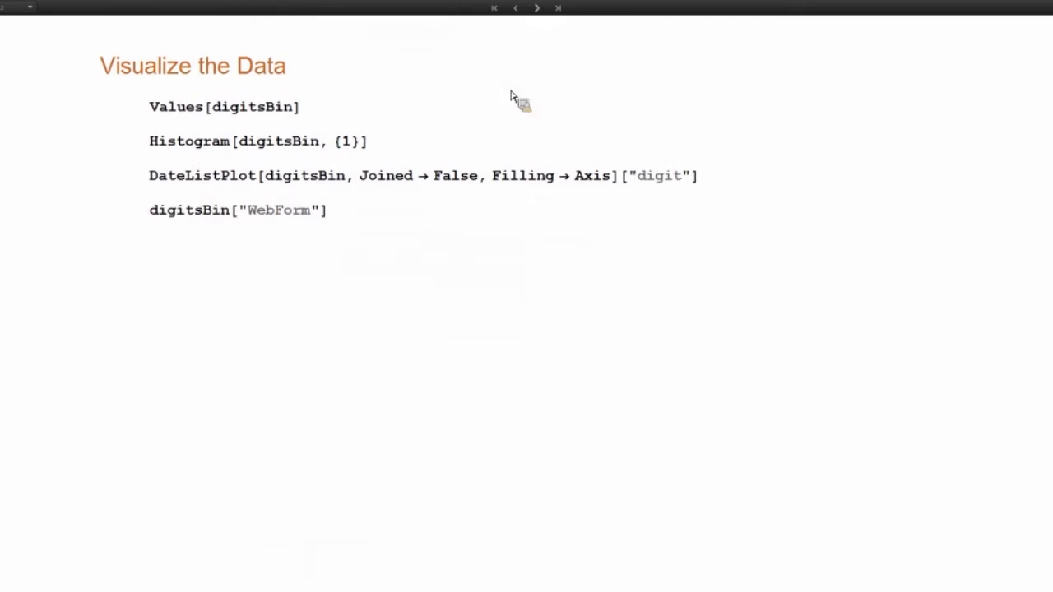
Place the cursor in the Values[digitsBin] cell to evaluate it
click(302, 107)
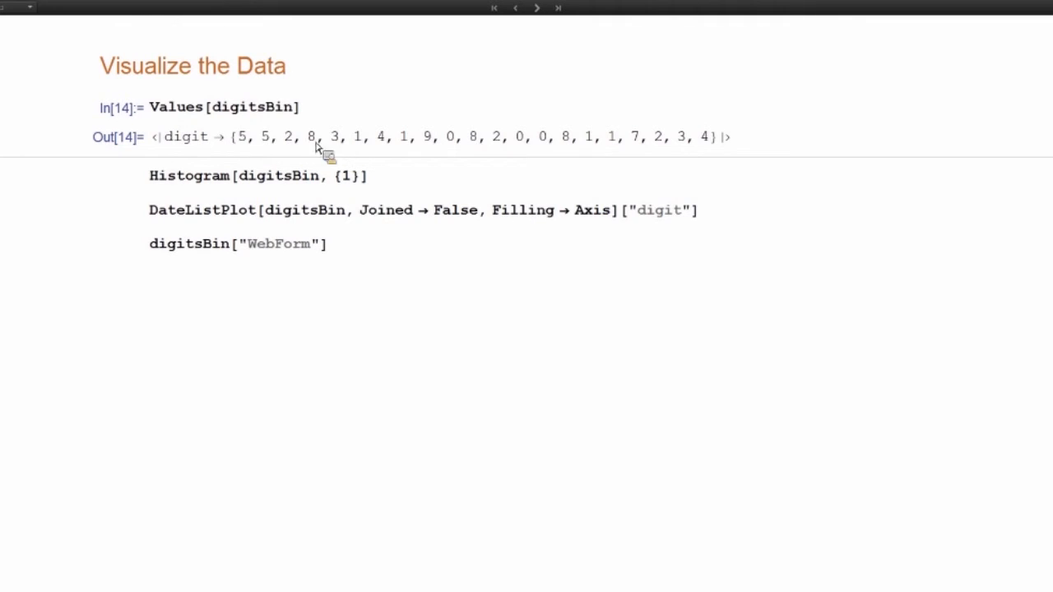
mouse_move(303, 214)
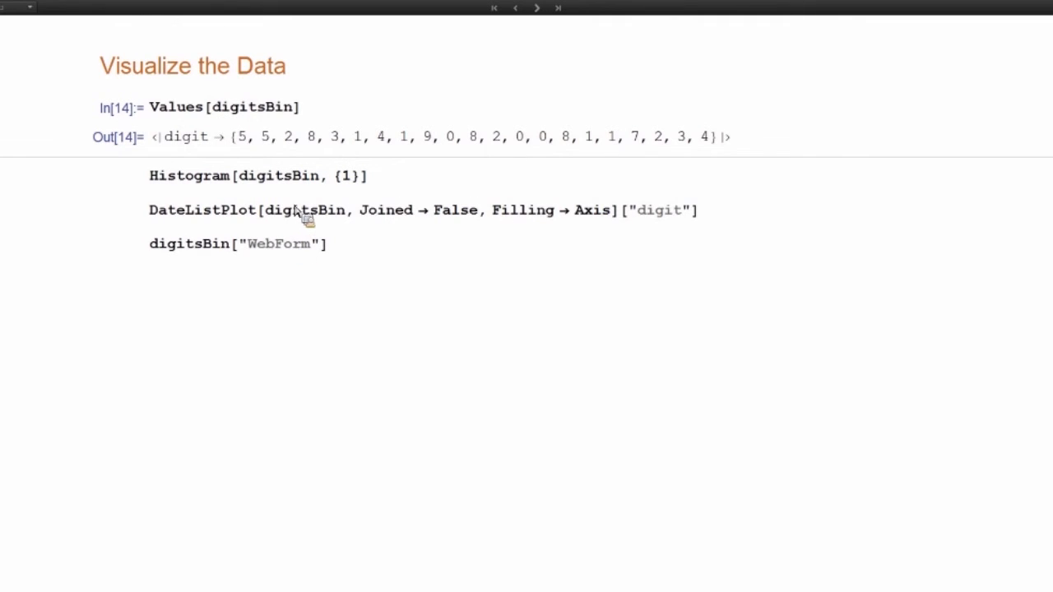
mouse_move(282, 215)
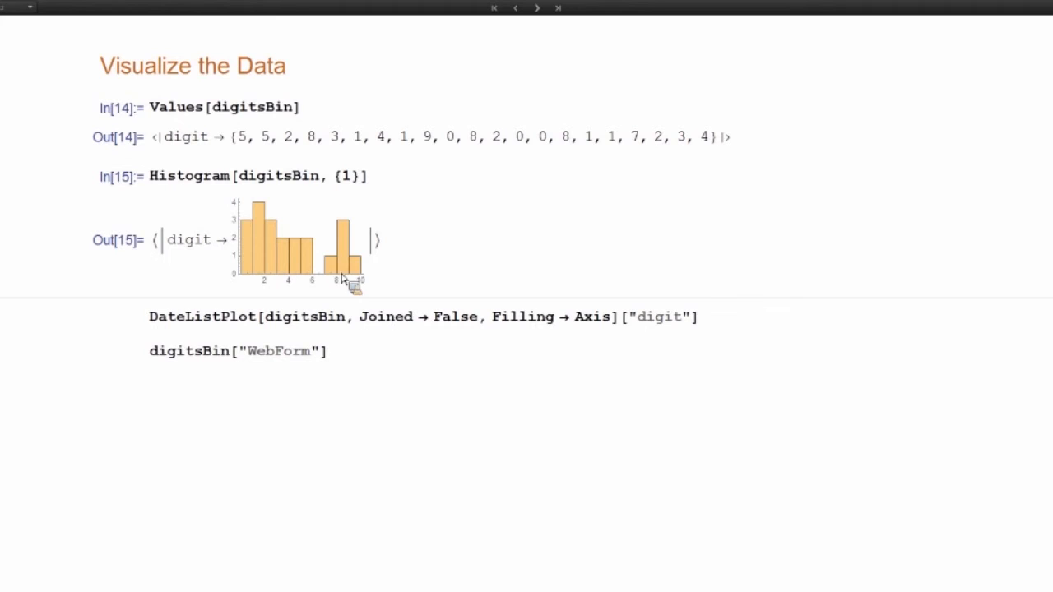
mouse_move(372, 395)
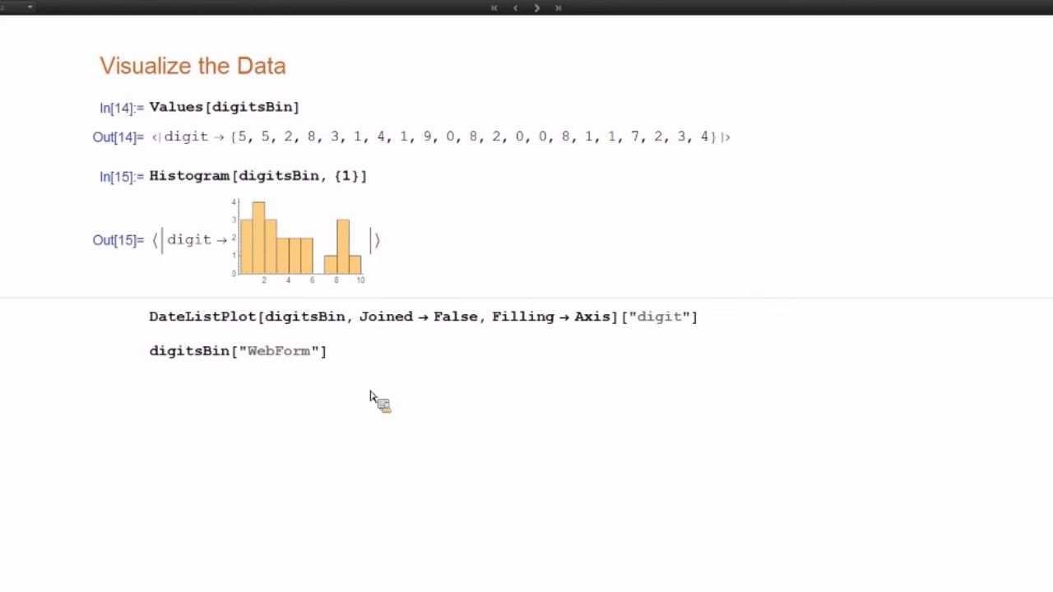
mouse_move(226, 319)
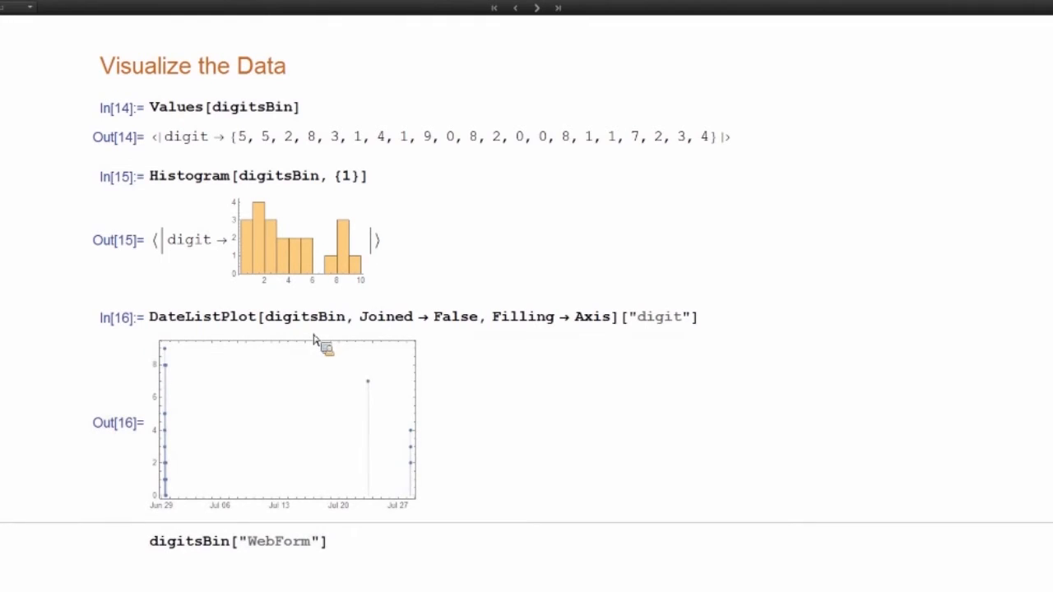
mouse_move(309, 489)
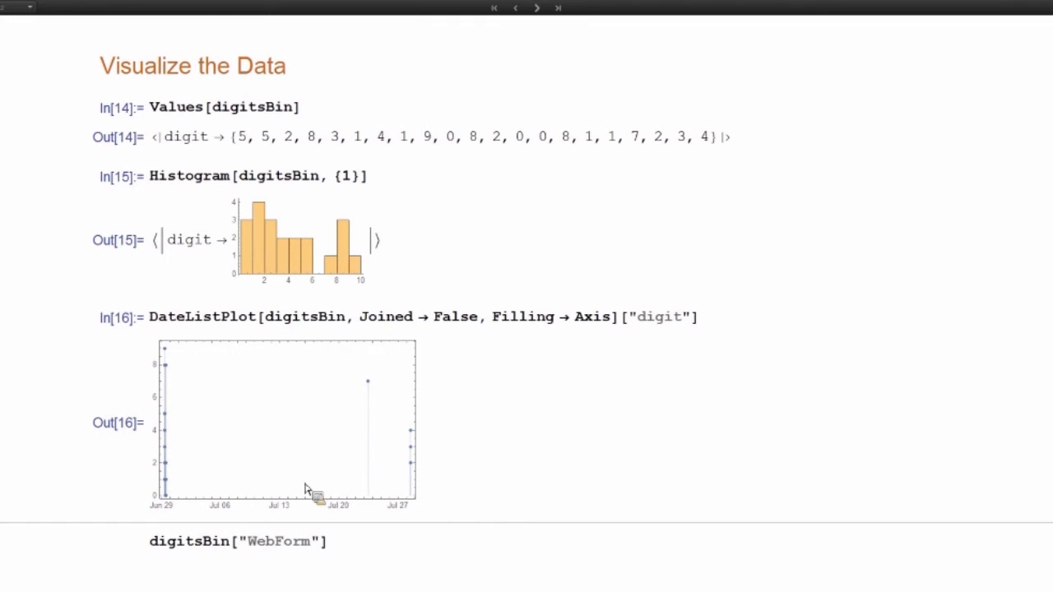
mouse_move(333, 492)
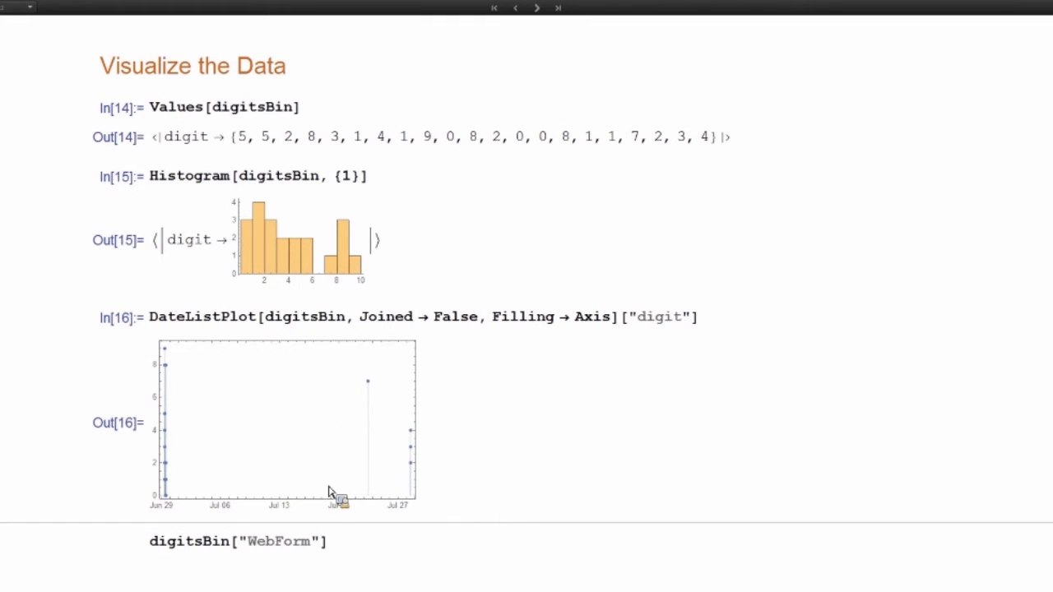
mouse_move(463, 484)
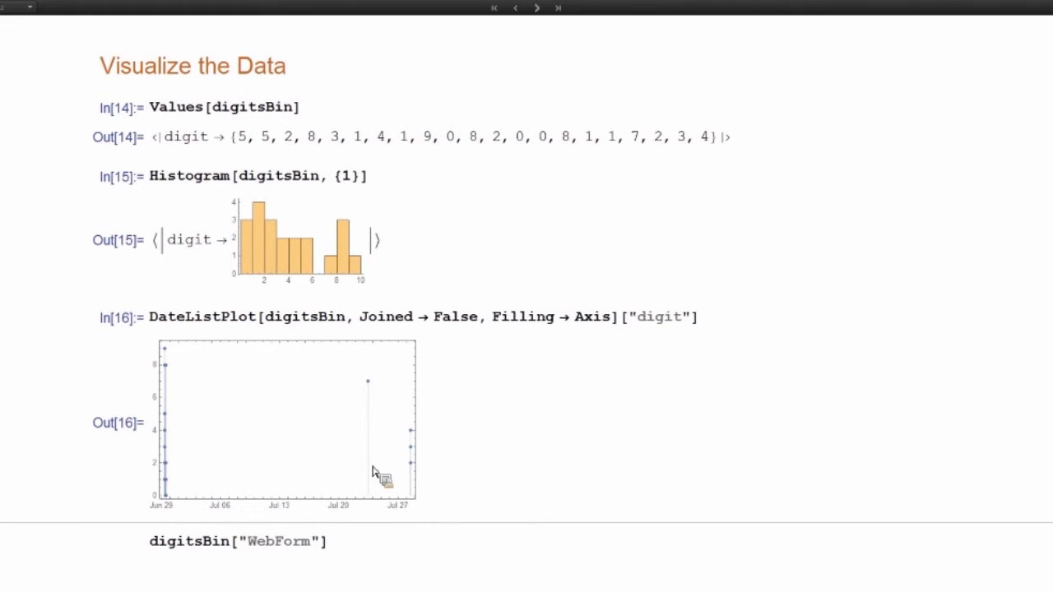
mouse_move(467, 457)
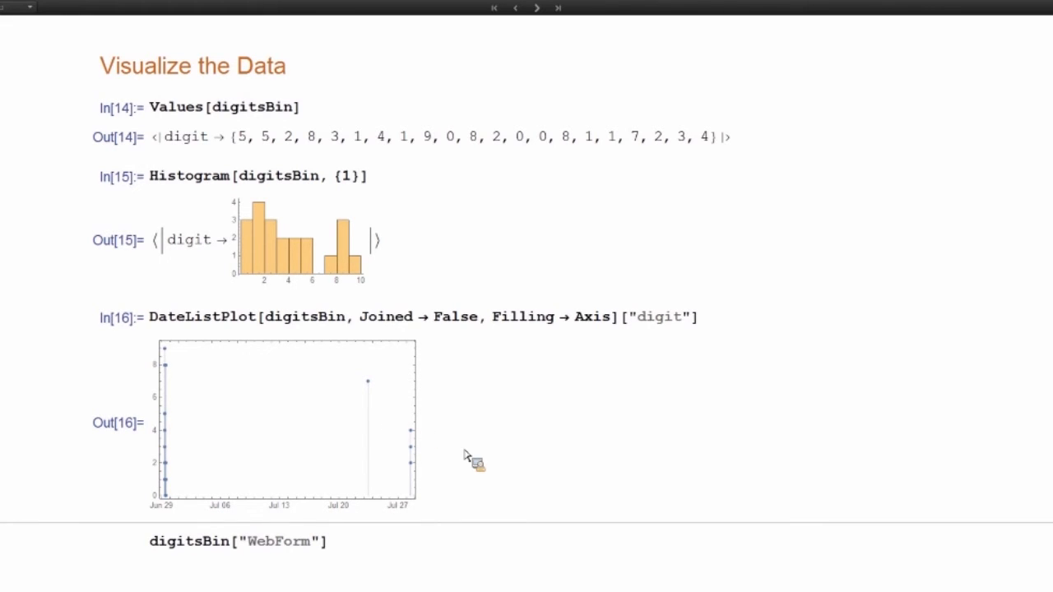
mouse_move(362, 391)
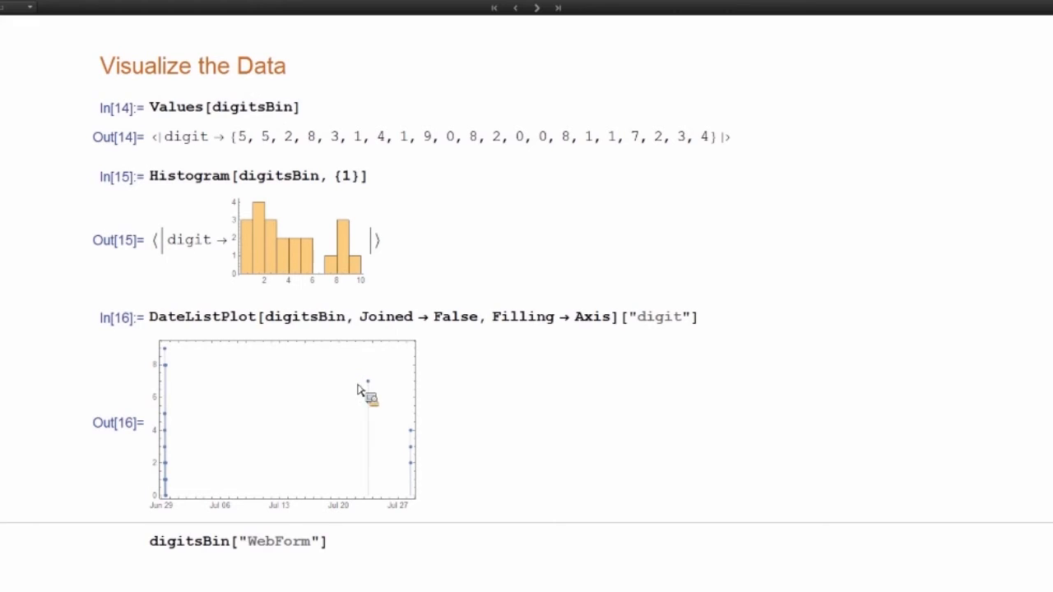
mouse_move(491, 487)
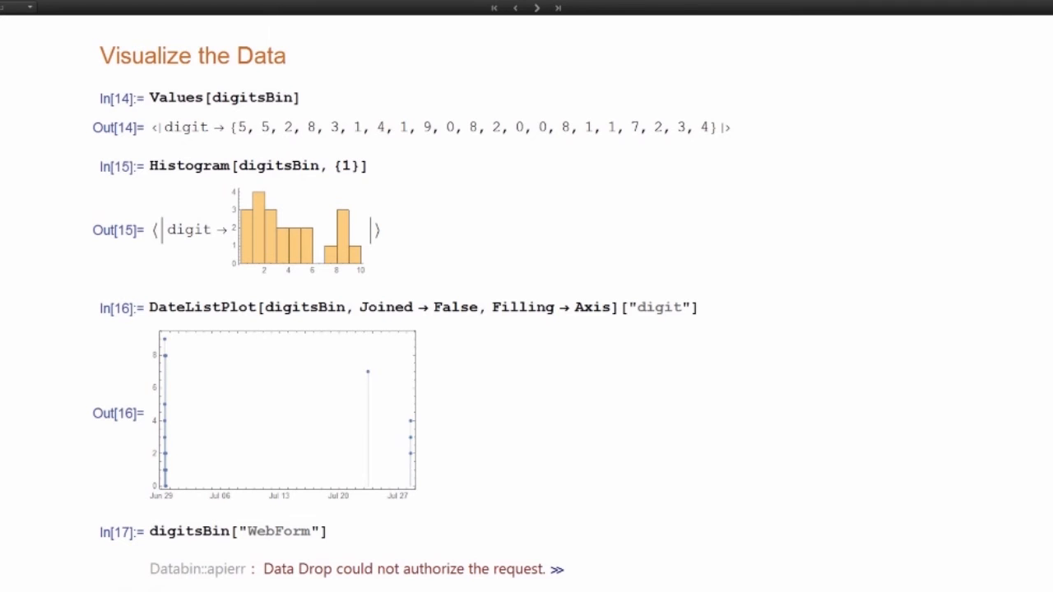
mouse_move(921, 324)
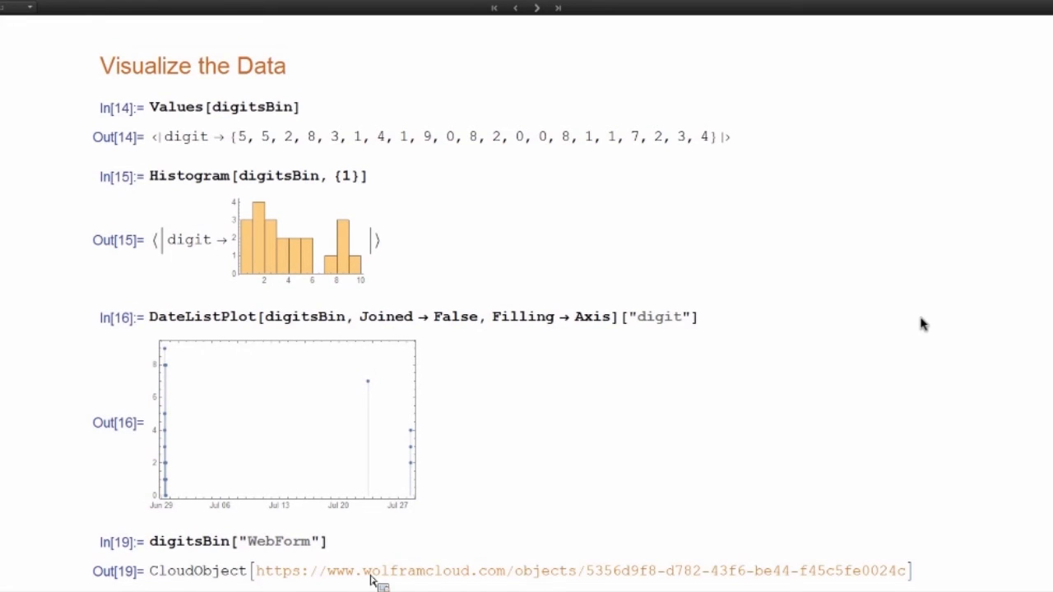
Open the digitsBin web form's CloudObject link in a browser
right_click(374, 571)
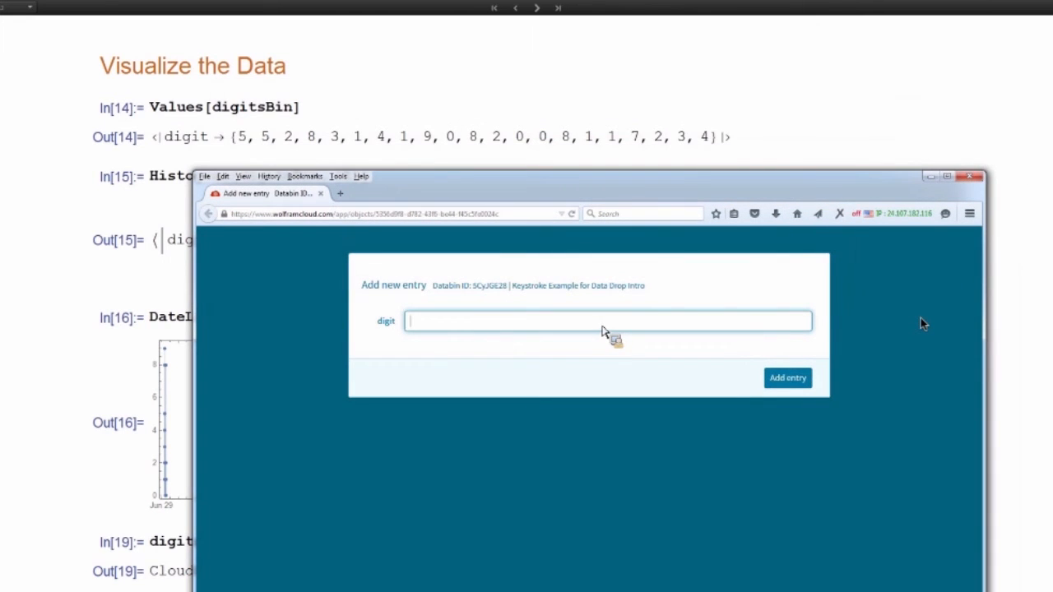
Submit digit 5 through the Add new entry web form
click(787, 377)
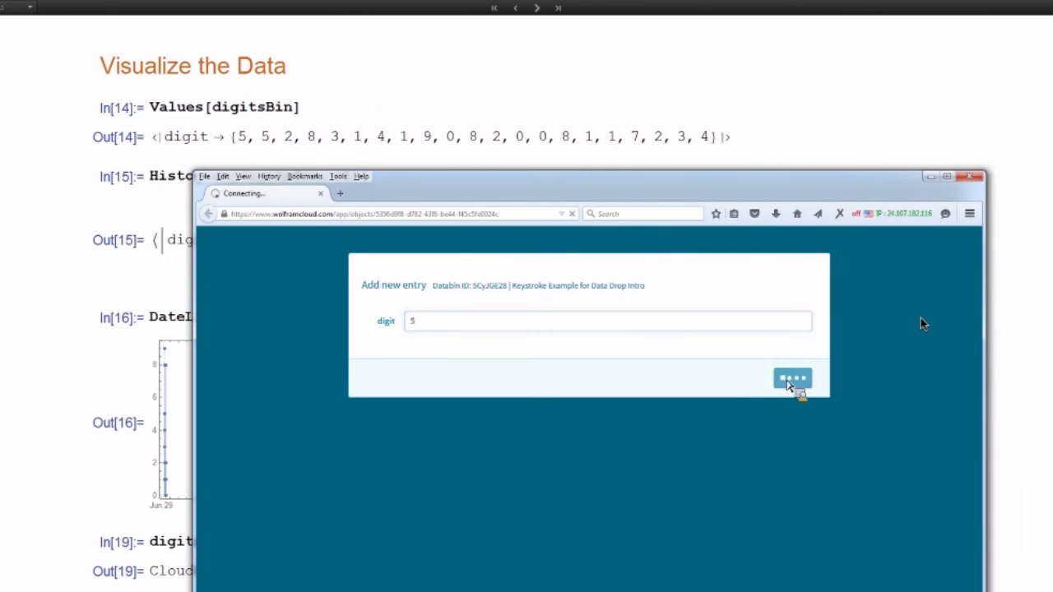
click(793, 379)
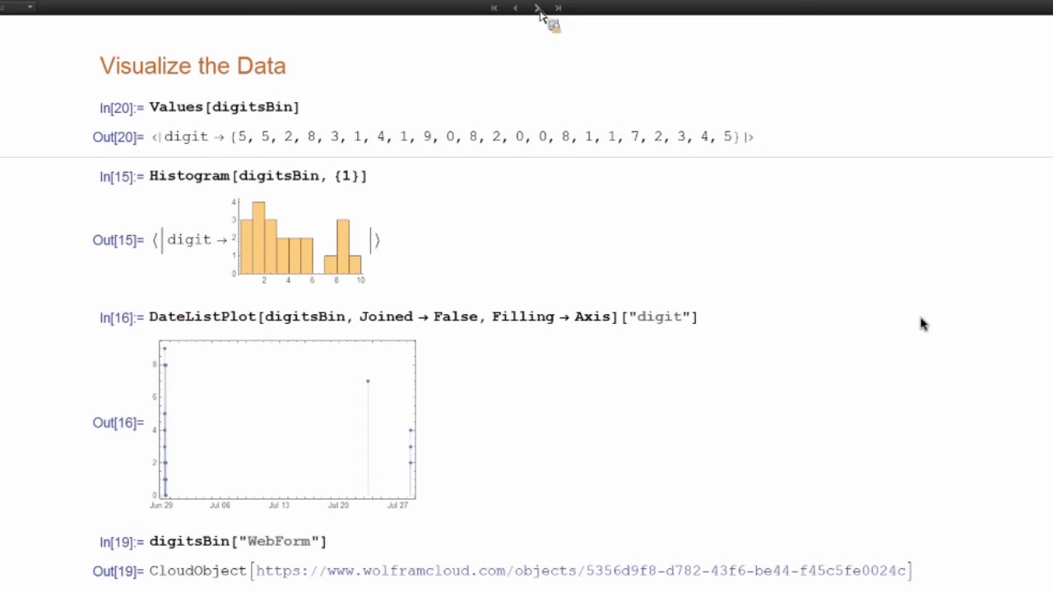
Revisit the Aggregating Automatically slide and scroll back to Visualize the Data
click(516, 8)
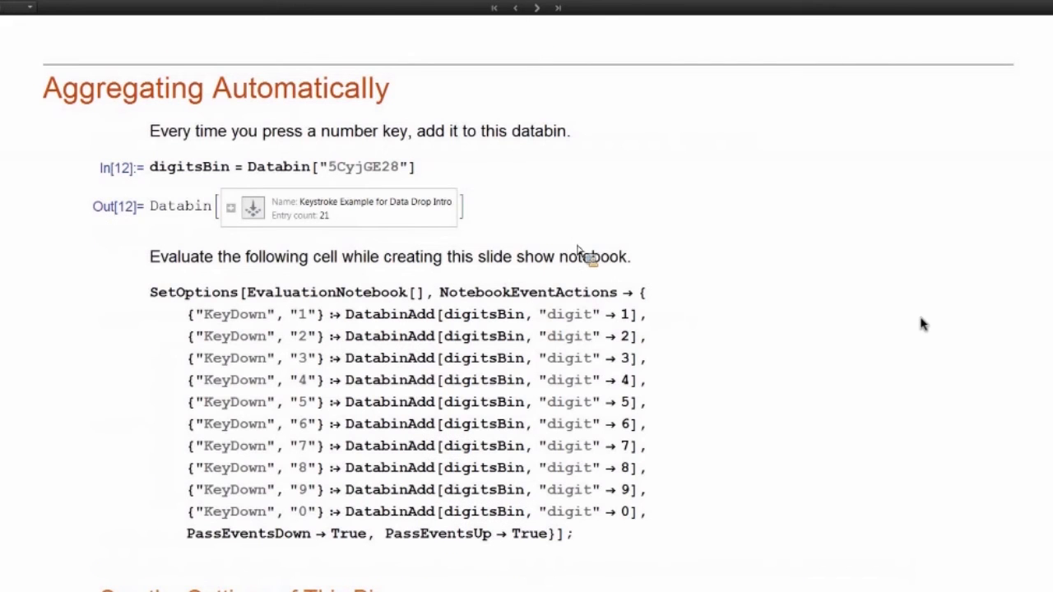
scroll(down, 3)
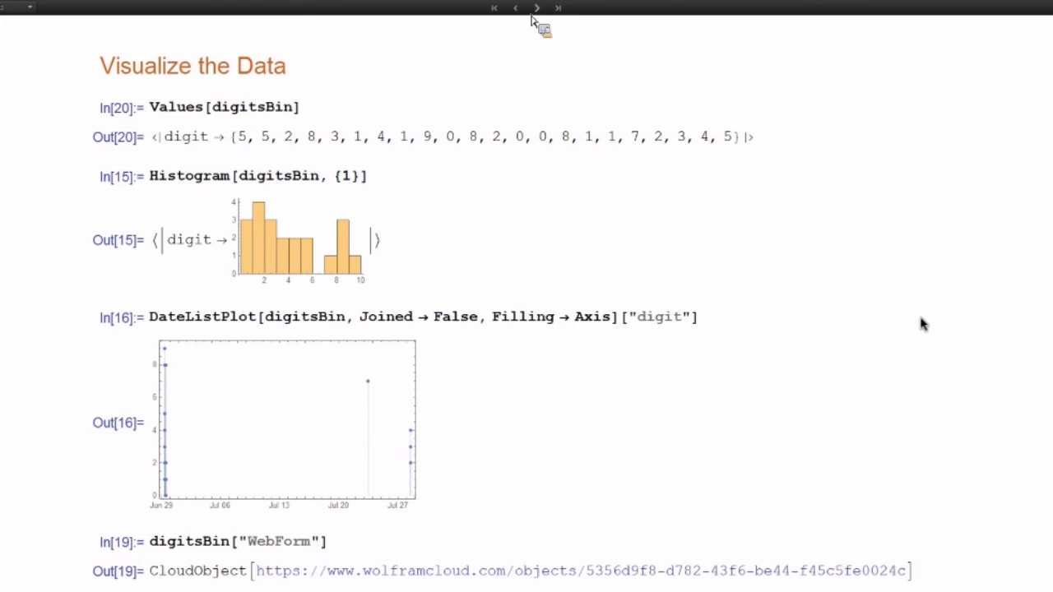
Advance to the Creating a Databin with Interpretation slide
click(535, 8)
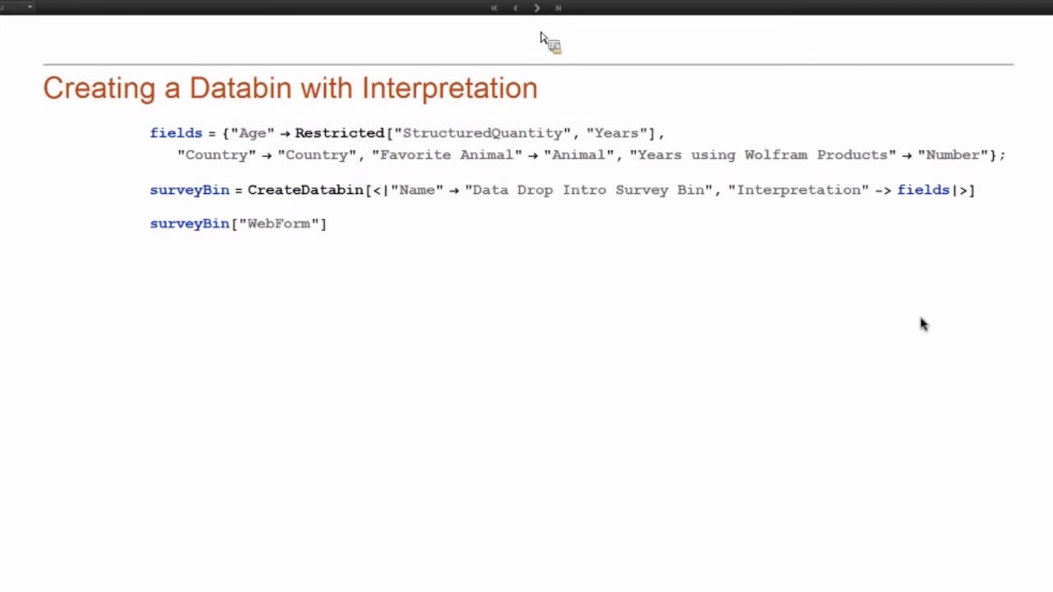
mouse_move(596, 235)
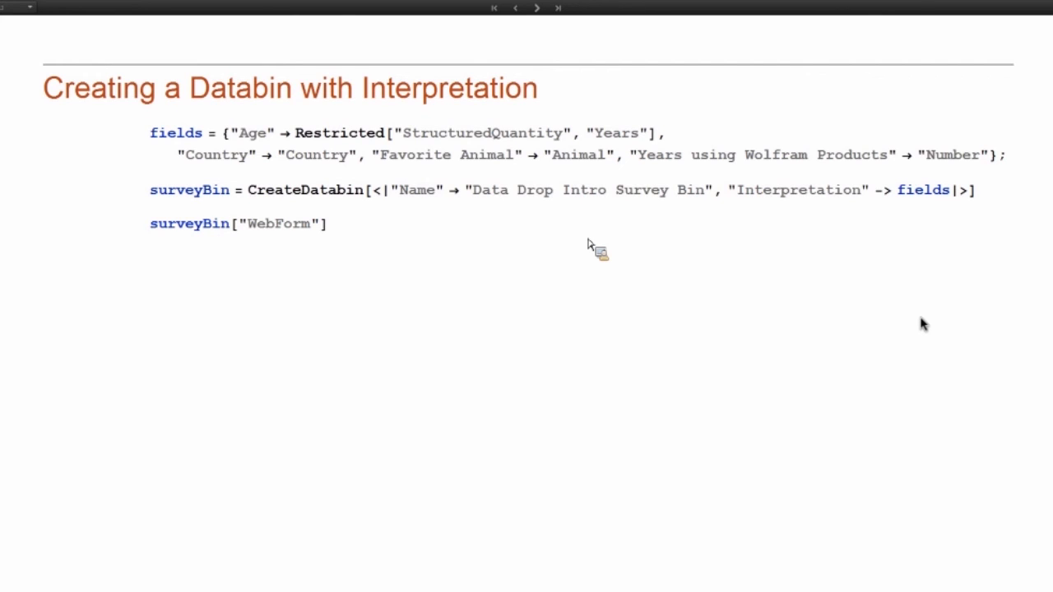
mouse_move(566, 240)
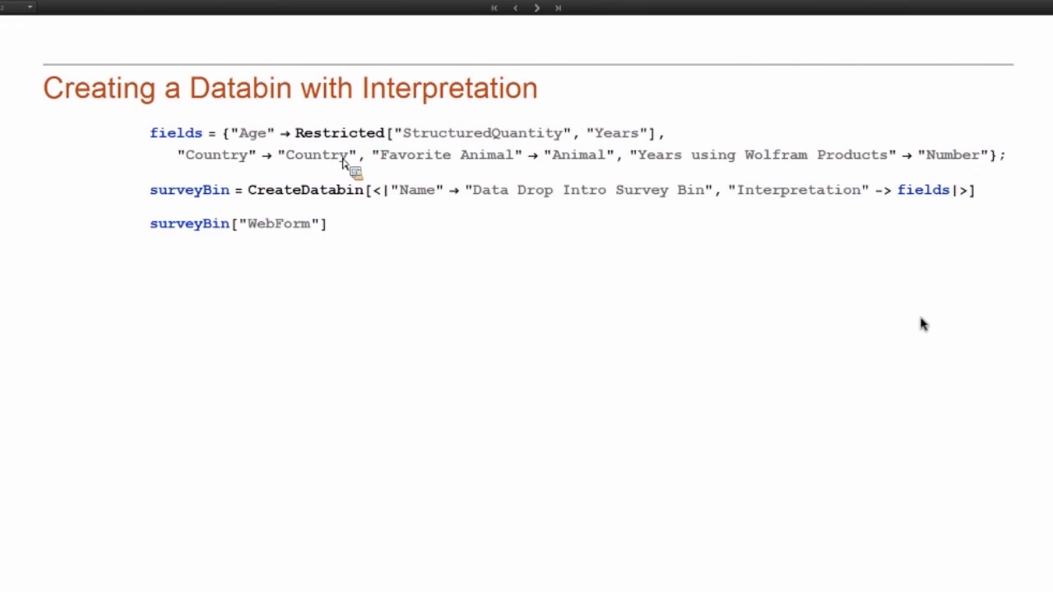
mouse_move(593, 168)
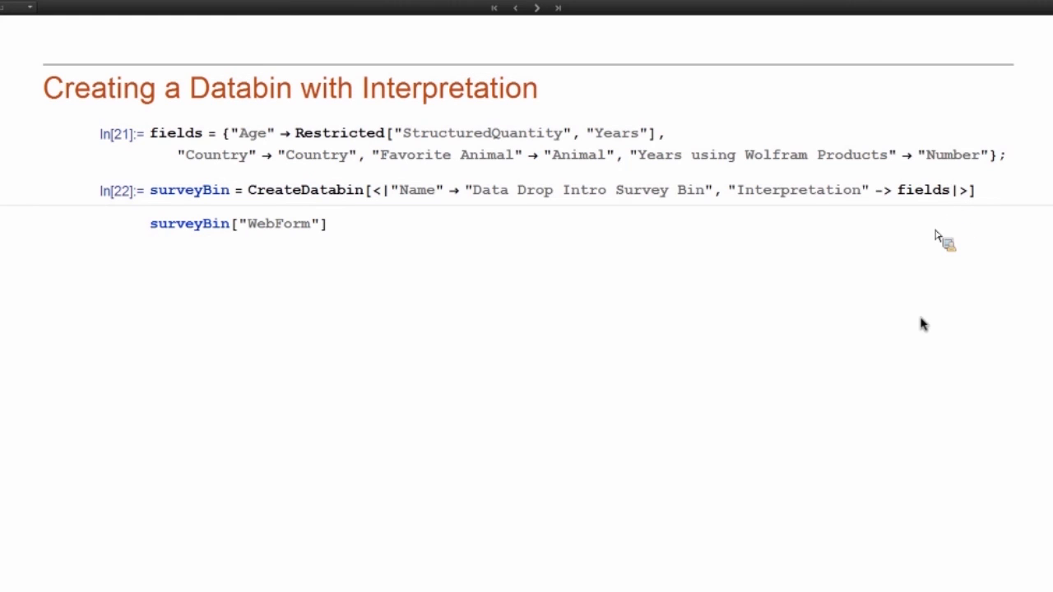
mouse_move(500, 197)
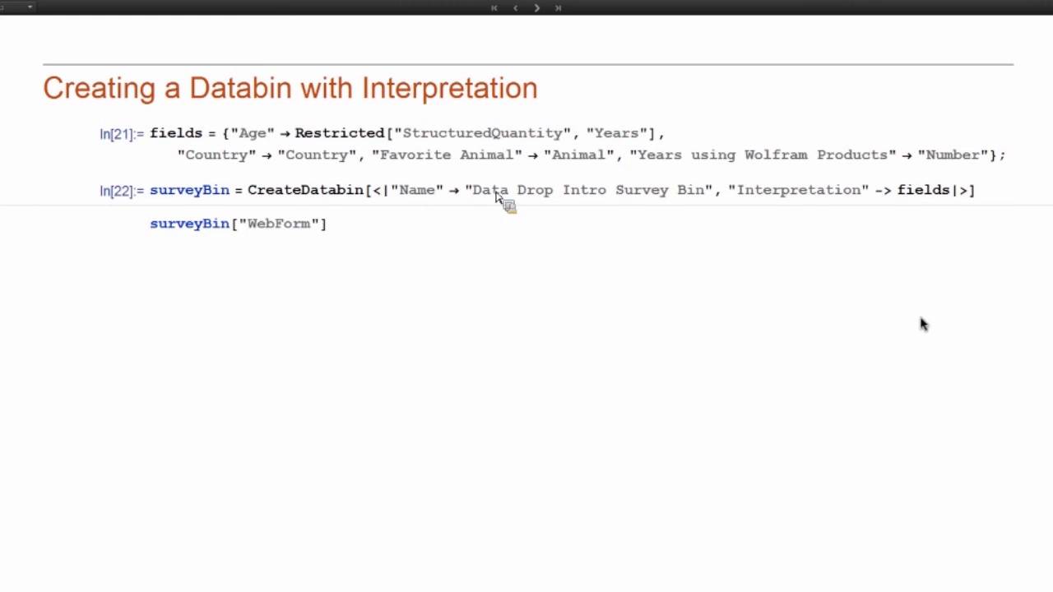